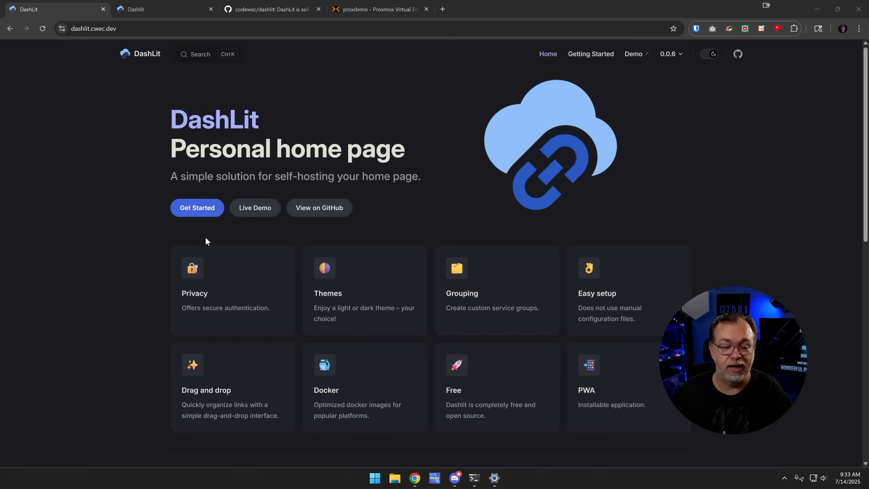
{"action": "mouse_move", "coordinate": [254, 207]}
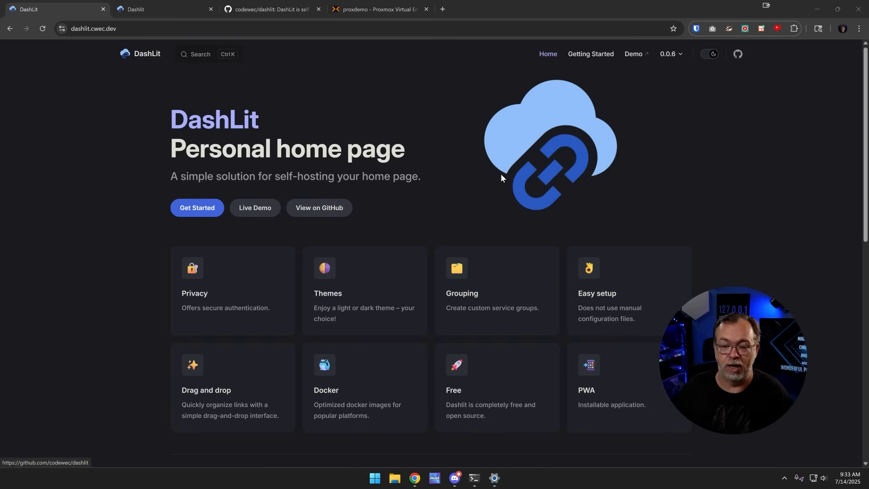
- Scroll the DashLit home page past the feature cards to the dashboard screenshot and footer
{"action": "scroll", "scroll_direction": "down", "scroll_amount": 3}
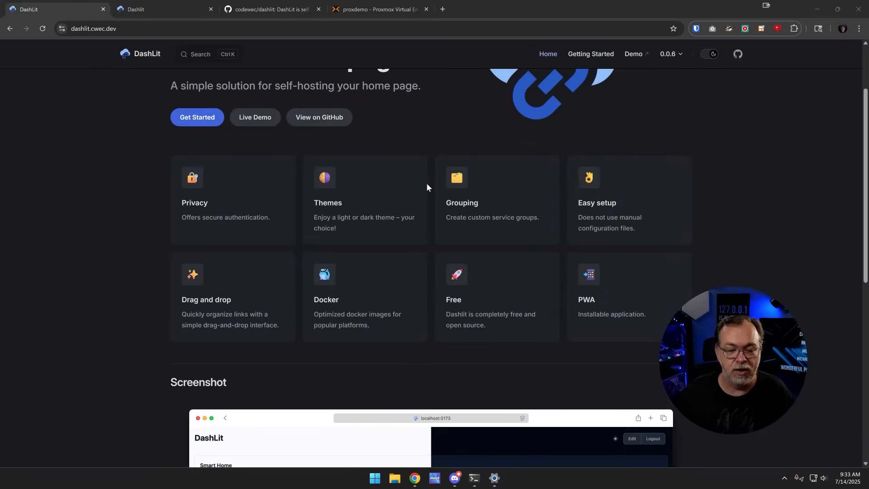
{"action": "mouse_move", "coordinate": [277, 258]}
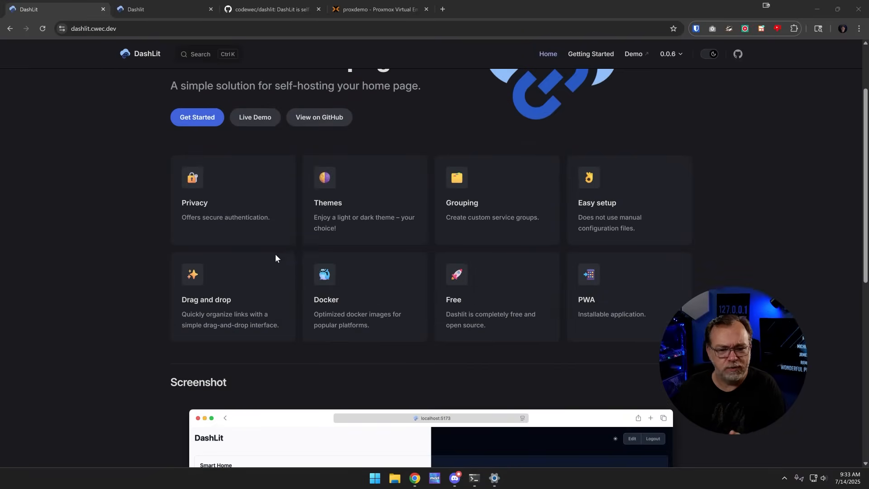
{"action": "mouse_move", "coordinate": [210, 233]}
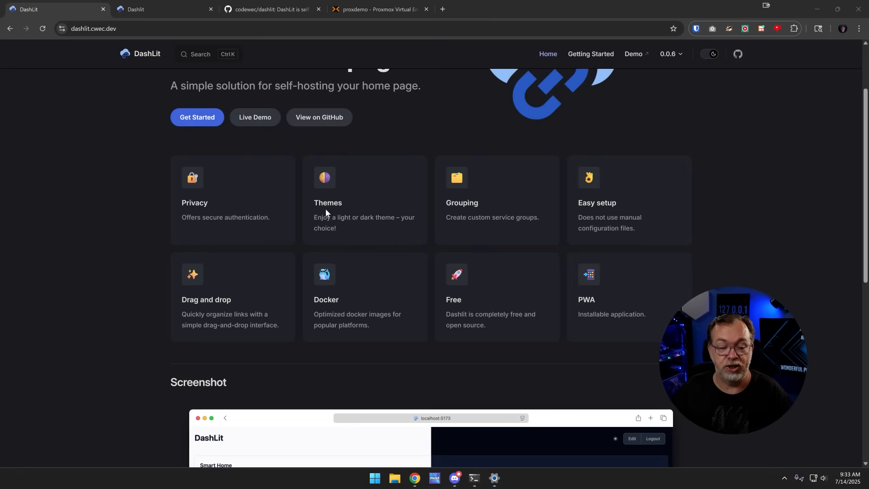
{"action": "mouse_move", "coordinate": [324, 226]}
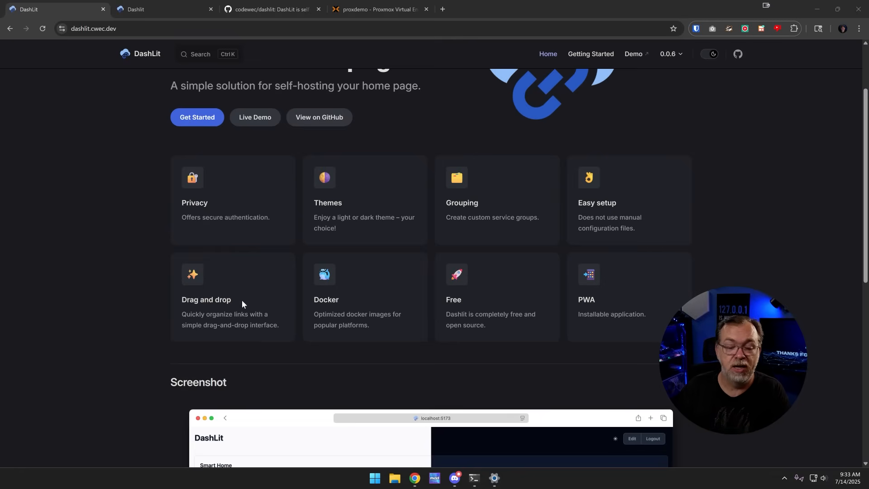
{"action": "mouse_move", "coordinate": [357, 300]}
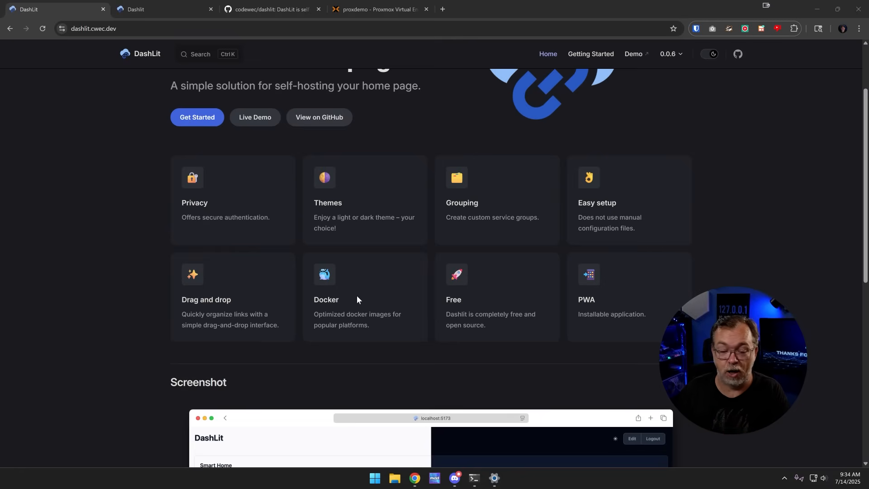
{"action": "mouse_move", "coordinate": [537, 331]}
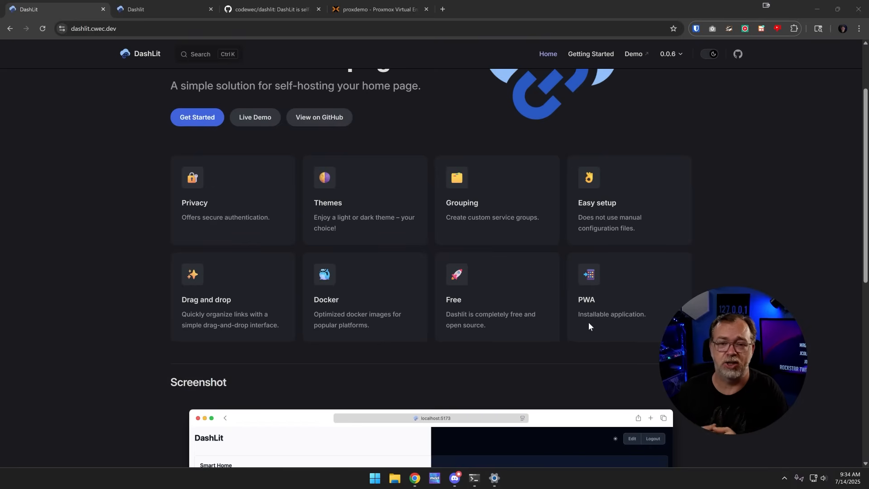
{"action": "mouse_move", "coordinate": [579, 267]}
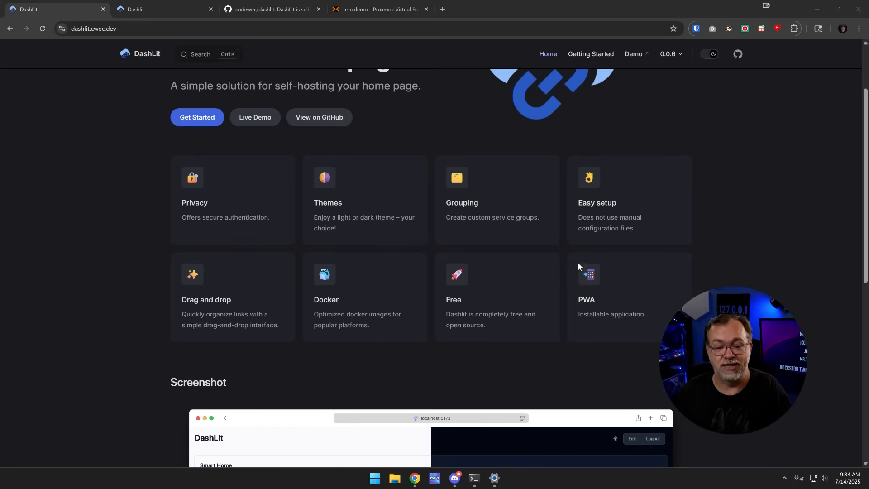
{"action": "scroll", "scroll_direction": "down", "scroll_amount": 3}
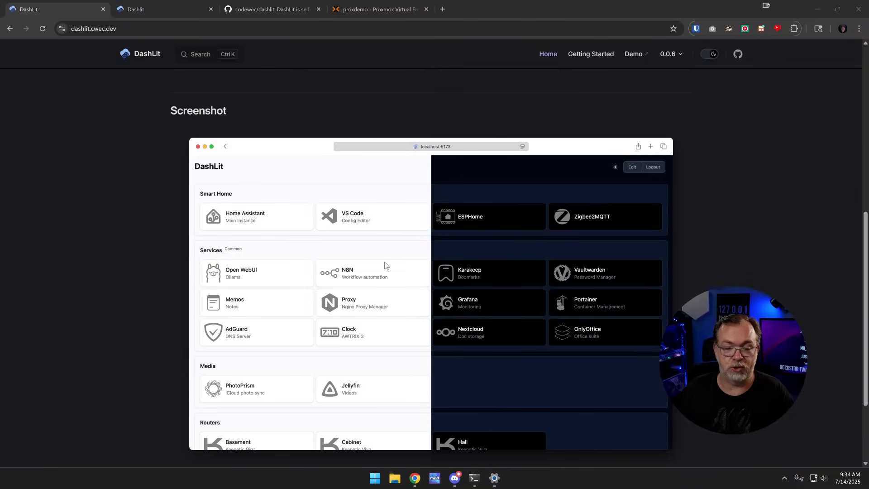
{"action": "mouse_move", "coordinate": [500, 228]}
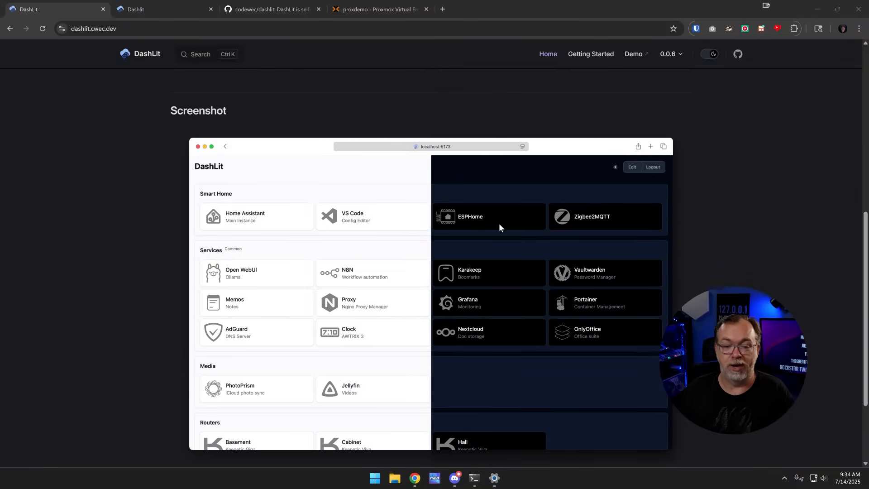
{"action": "scroll", "scroll_direction": "down", "scroll_amount": 3}
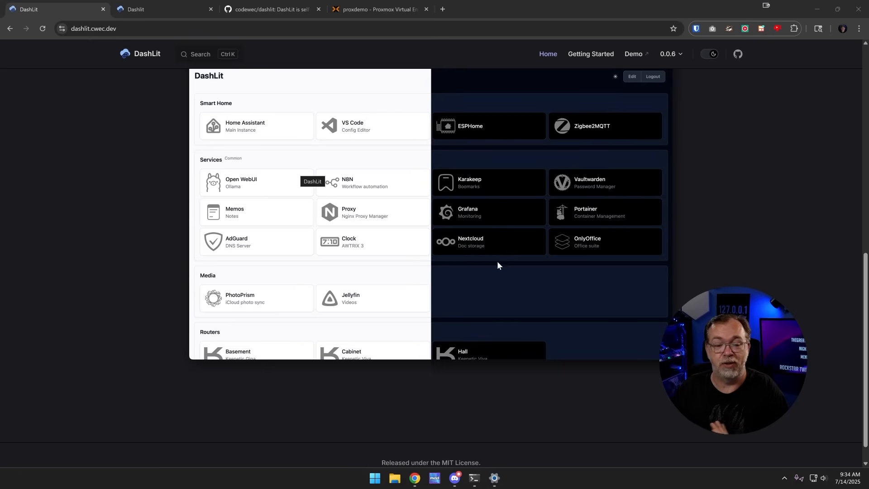
{"action": "mouse_move", "coordinate": [687, 262]}
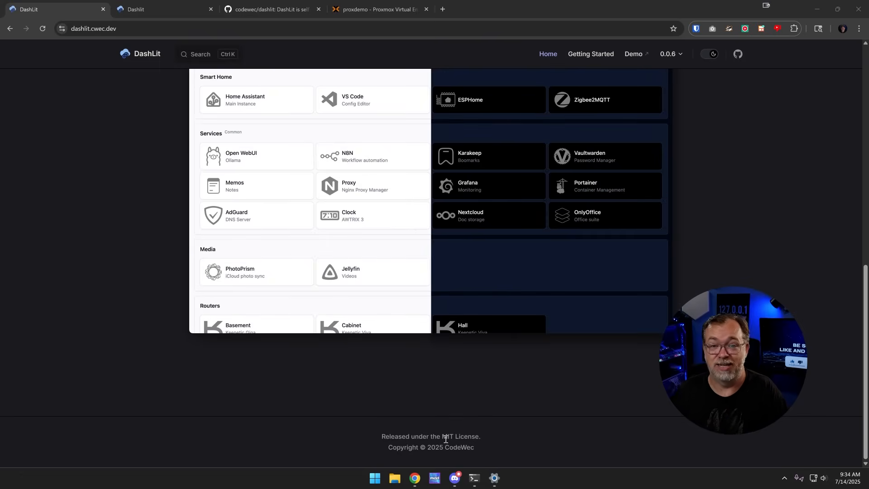
{"action": "left_click", "coordinate": [161, 9]}
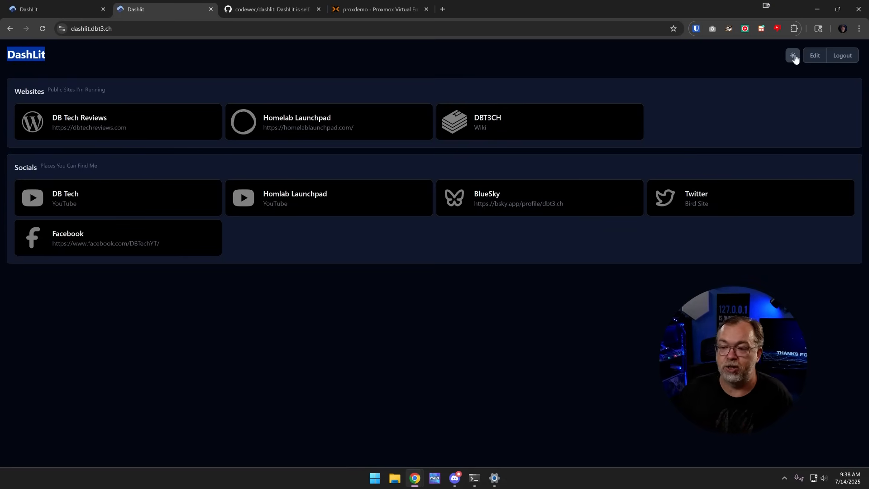
{"action": "left_click", "coordinate": [793, 55]}
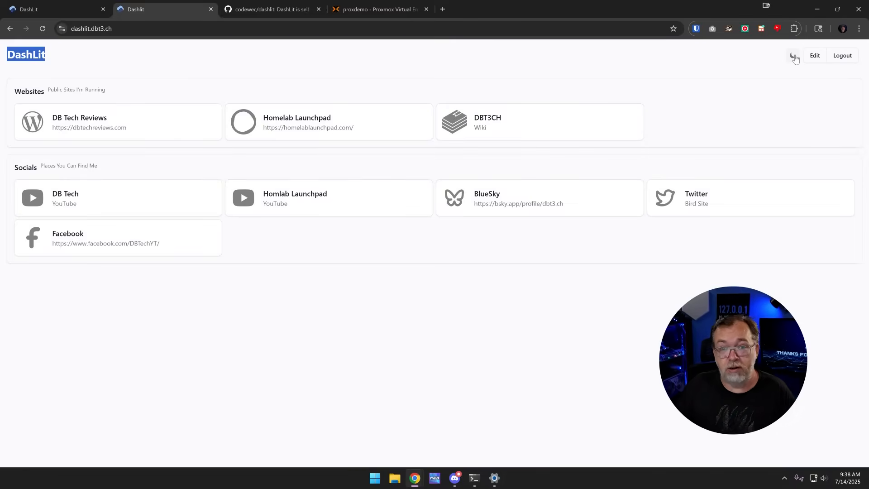
{"action": "left_click", "coordinate": [794, 55]}
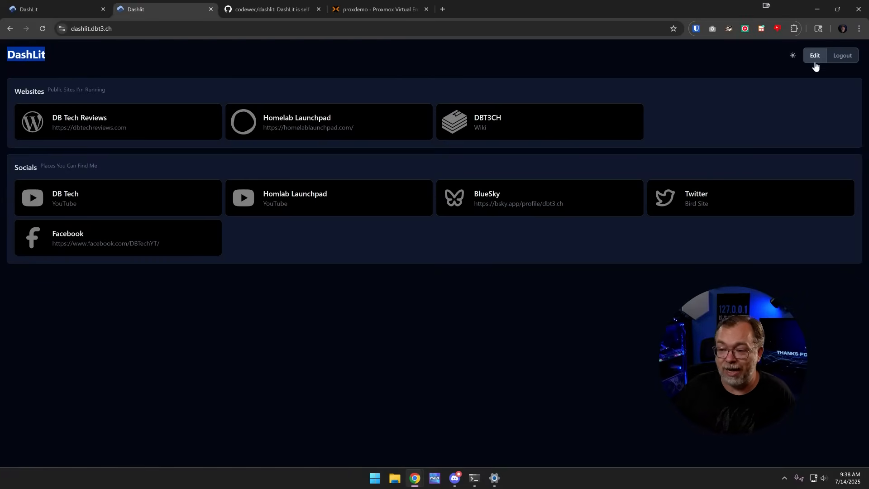
{"action": "mouse_move", "coordinate": [842, 55]}
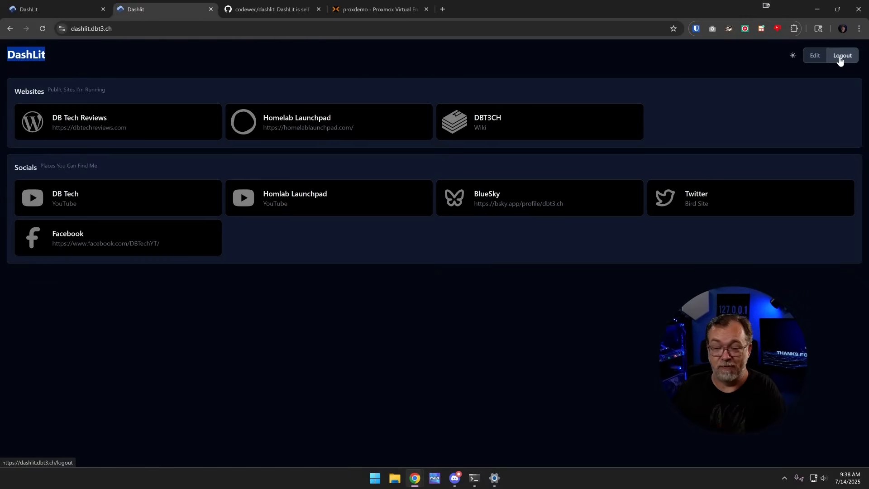
{"action": "mouse_move", "coordinate": [195, 276]}
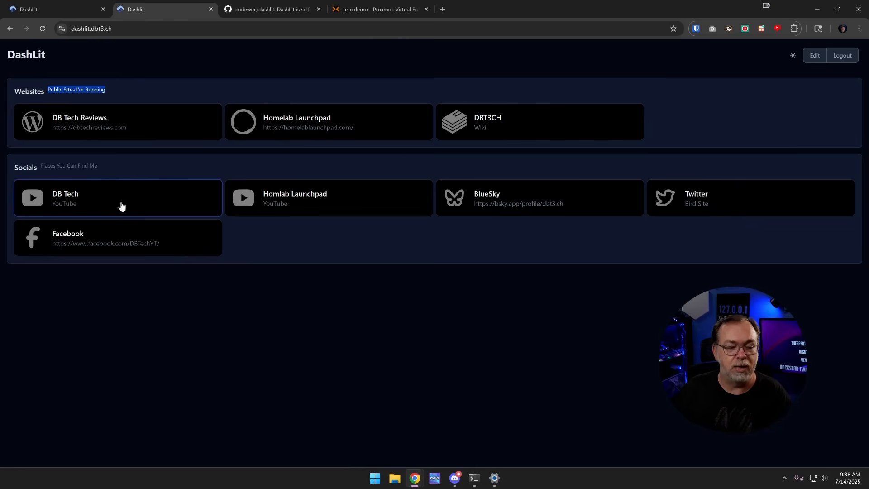
{"action": "mouse_move", "coordinate": [306, 215]}
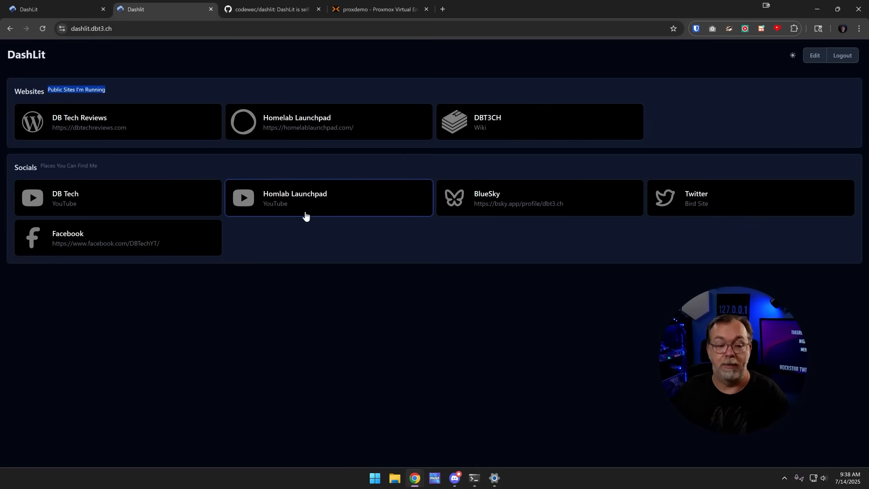
{"action": "mouse_move", "coordinate": [225, 205]}
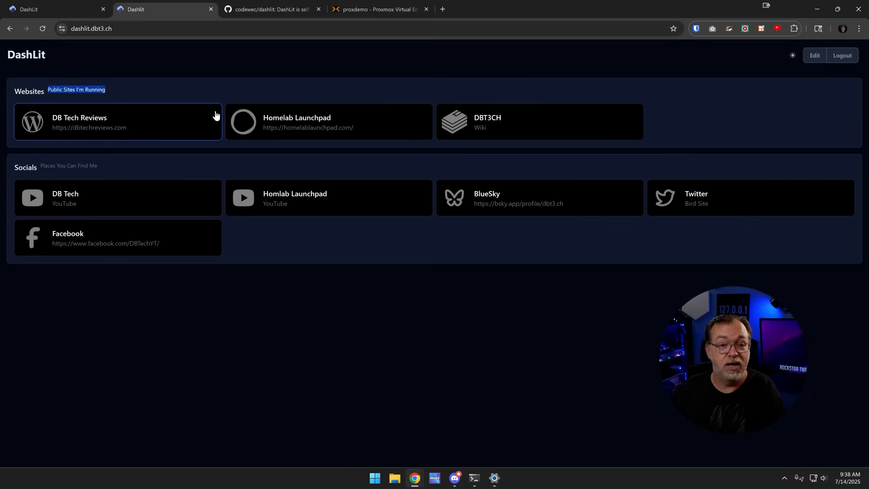
{"action": "mouse_move", "coordinate": [489, 218]}
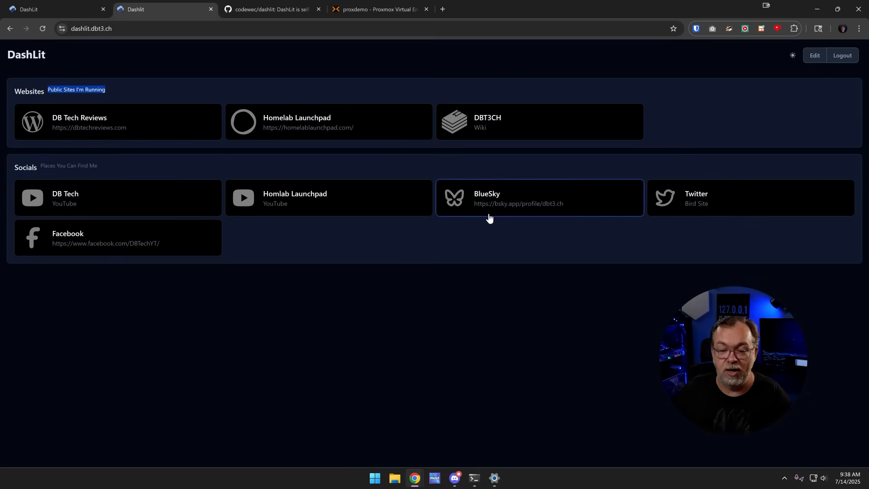
{"action": "mouse_move", "coordinate": [313, 251]}
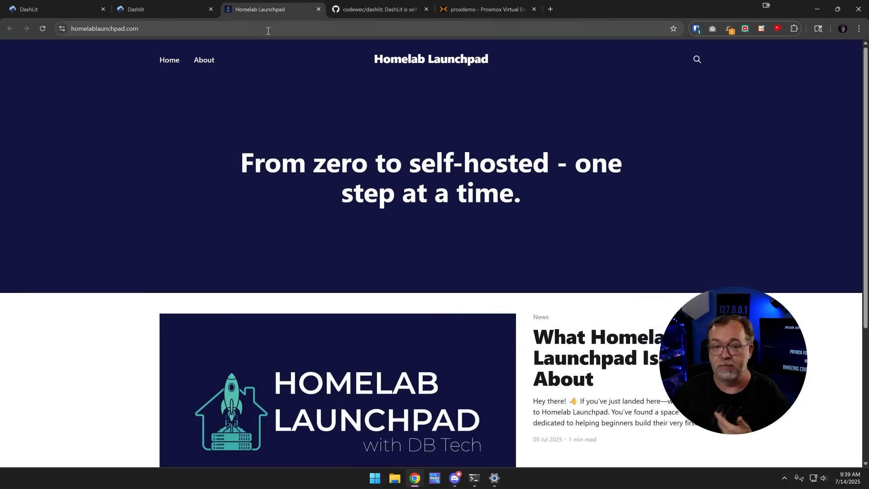
- Visit the DB Tech and Homelab Launchpad YouTube channels, closing each tab afterwards
{"action": "left_click", "coordinate": [160, 10]}
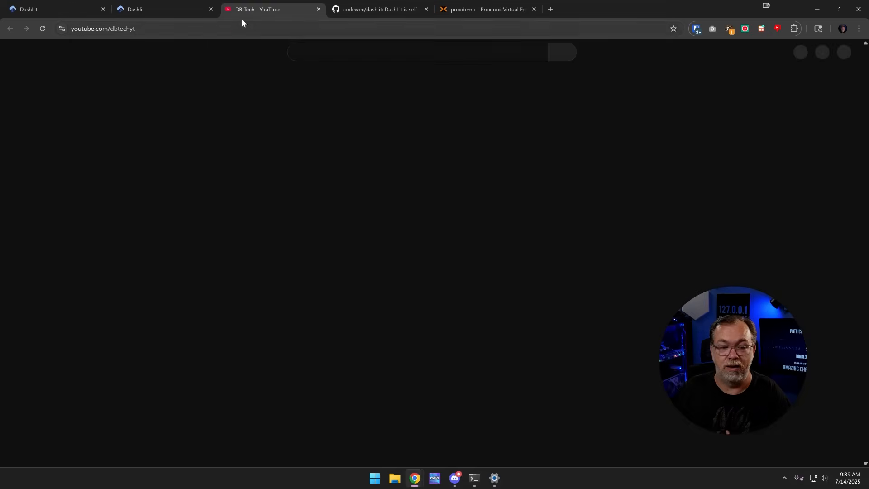
{"action": "left_click", "coordinate": [164, 9]}
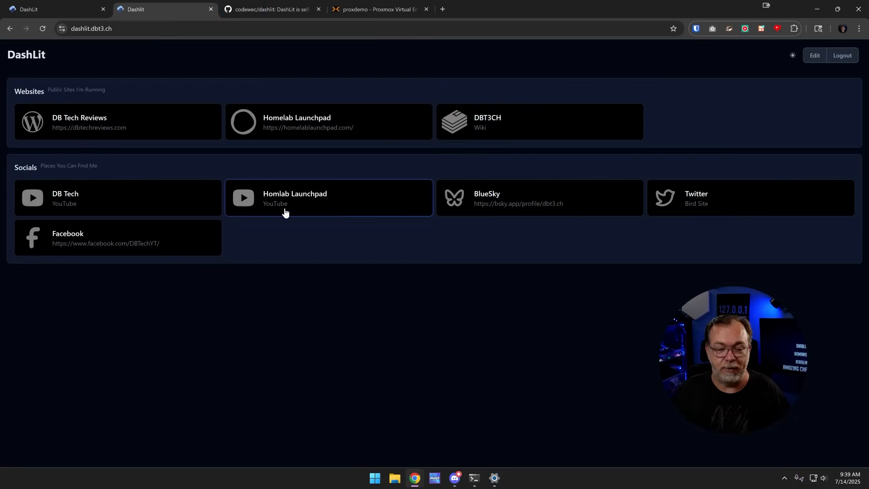
{"action": "left_click", "coordinate": [294, 198]}
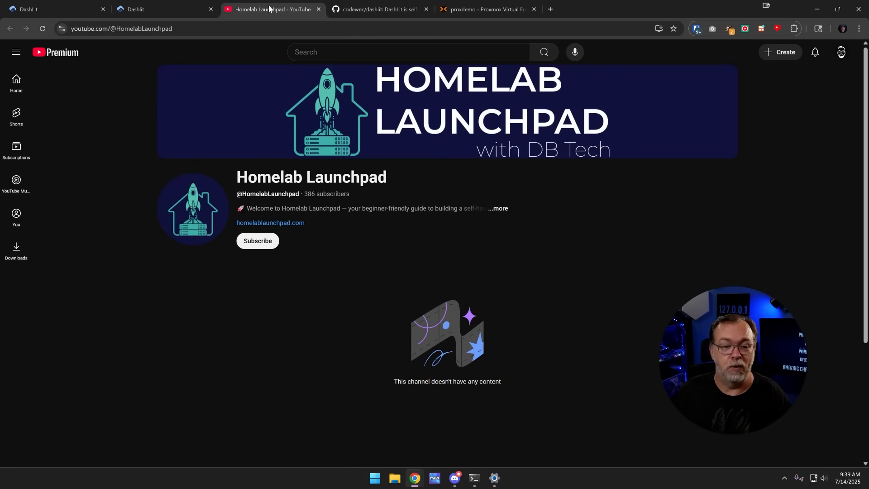
{"action": "left_click", "coordinate": [161, 9]}
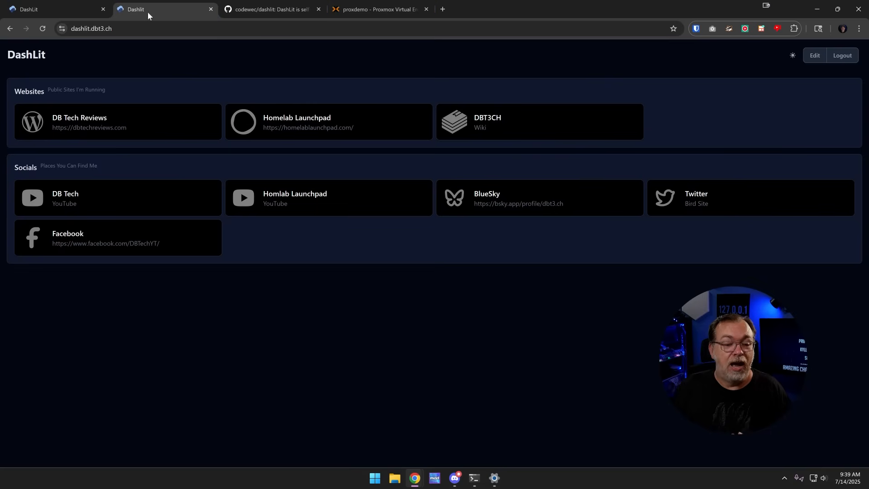
{"action": "mouse_move", "coordinate": [560, 219]}
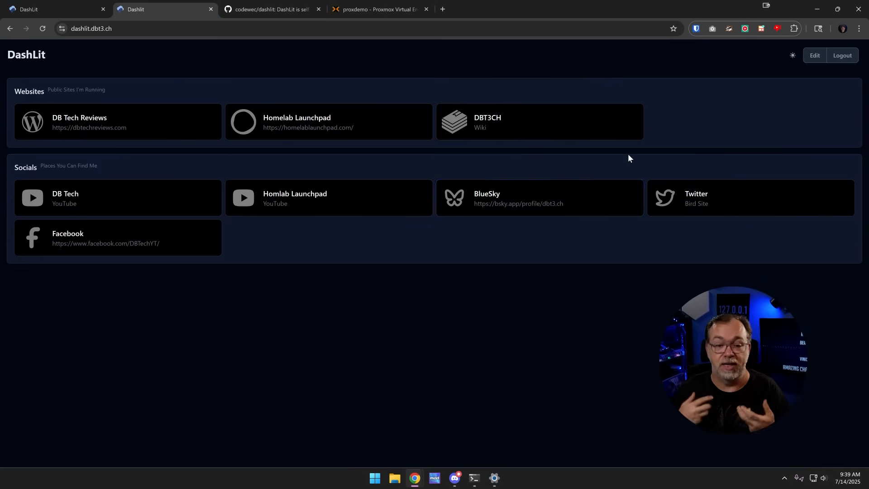
{"action": "mouse_move", "coordinate": [811, 67]}
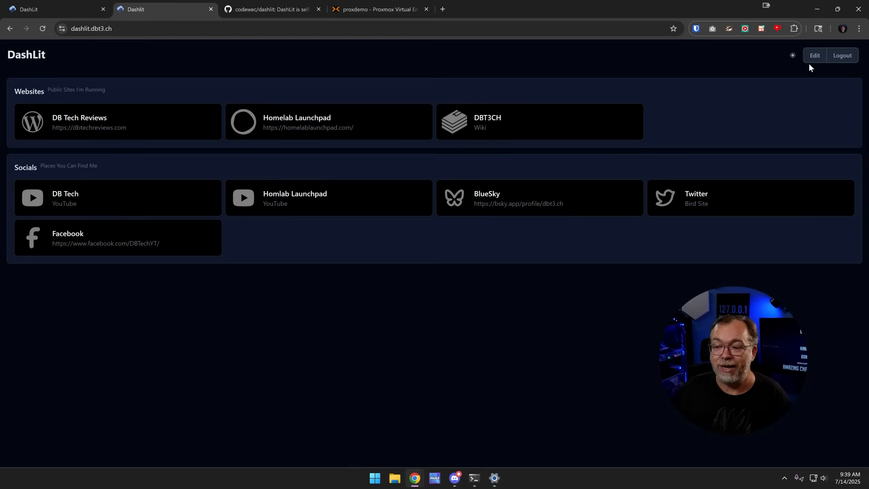
- Enter edit mode and create a new dashboard group titled 'Demo'
{"action": "left_click", "coordinate": [815, 55]}
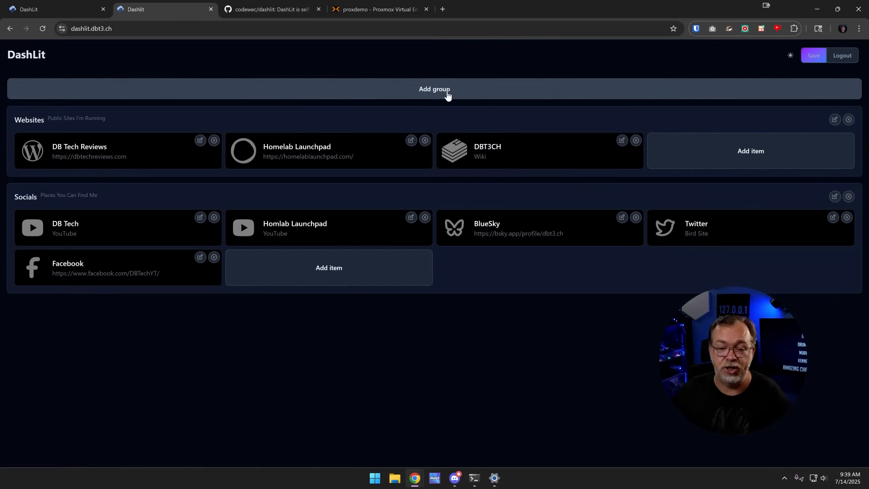
{"action": "left_click", "coordinate": [434, 89]}
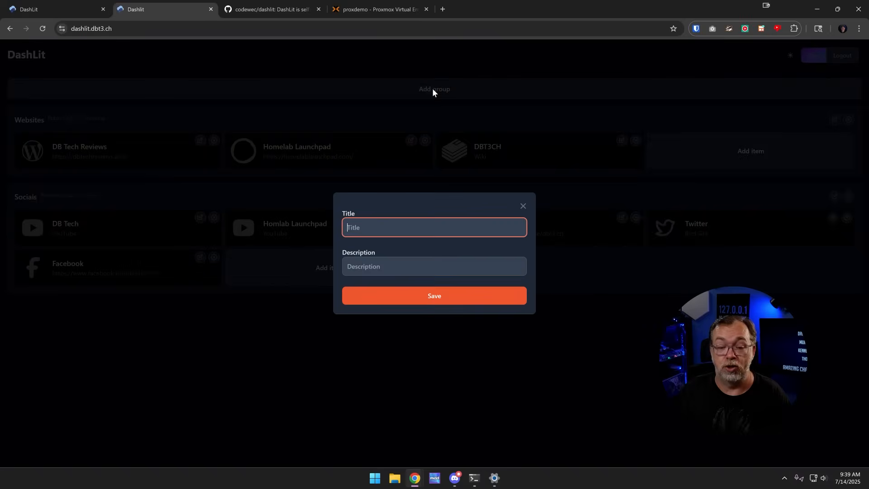
{"action": "type", "text": "Demo"}
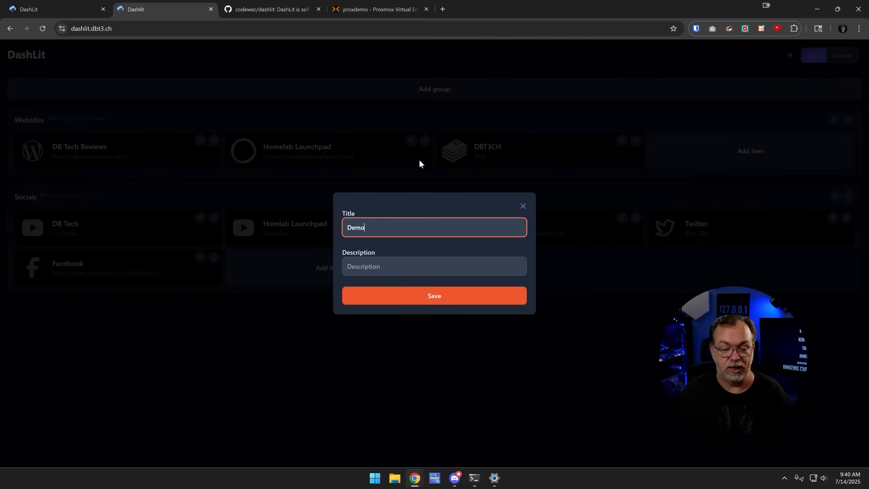
{"action": "left_click", "coordinate": [434, 296]}
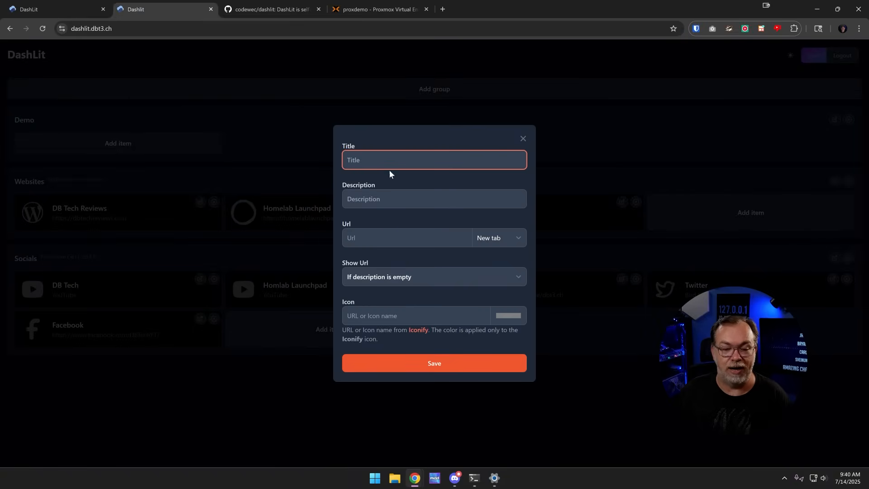
- Enter title Dashlit, description and URL, keeping the link opening in a new tab
{"action": "type", "text": "Dashlit"}
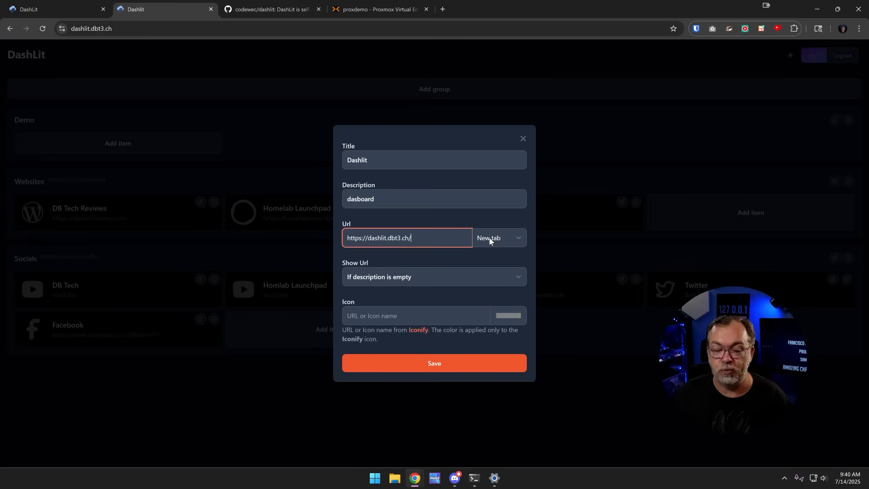
{"action": "left_click", "coordinate": [498, 238]}
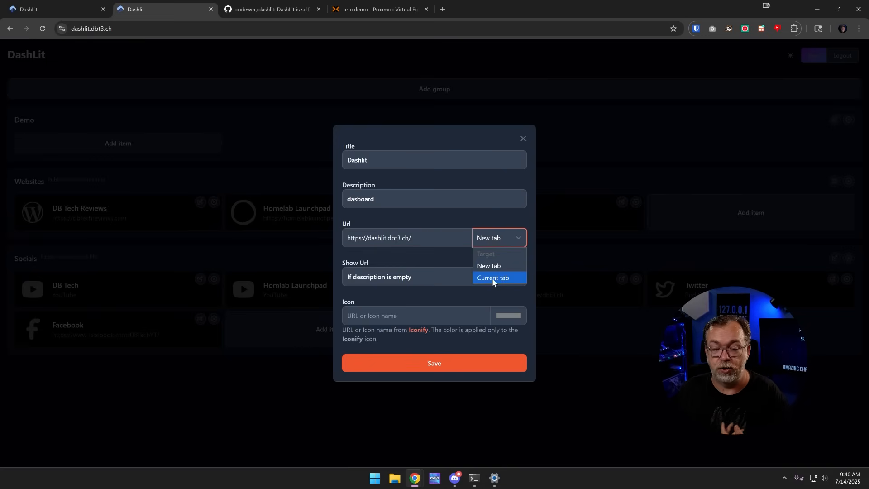
{"action": "mouse_move", "coordinate": [489, 266]}
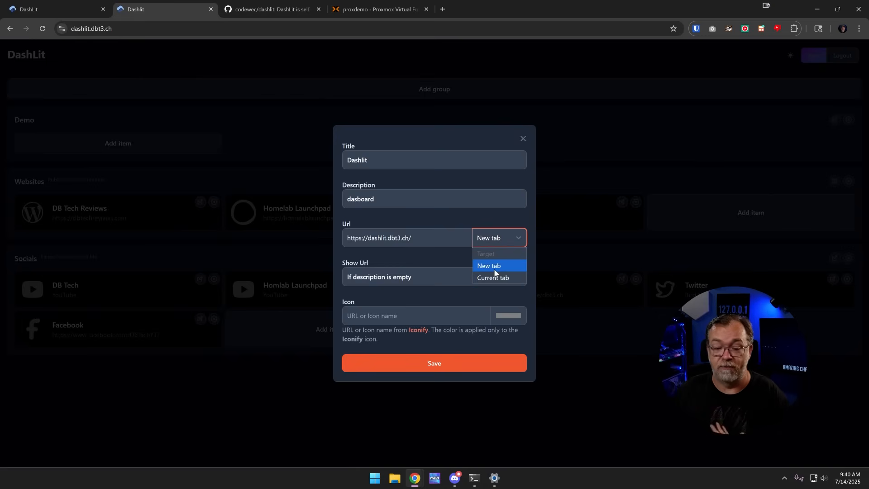
{"action": "left_click", "coordinate": [488, 266]}
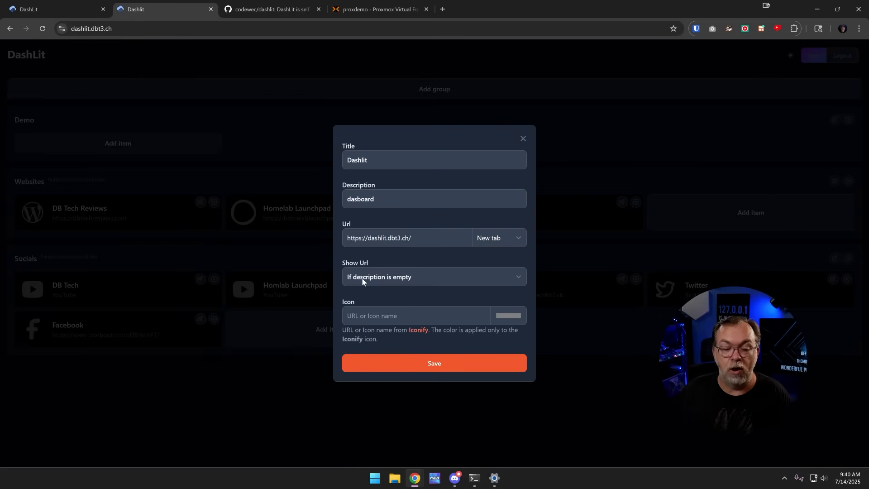
- Set Show Url to On hover and open the Iconify icon library
{"action": "left_click", "coordinate": [434, 277]}
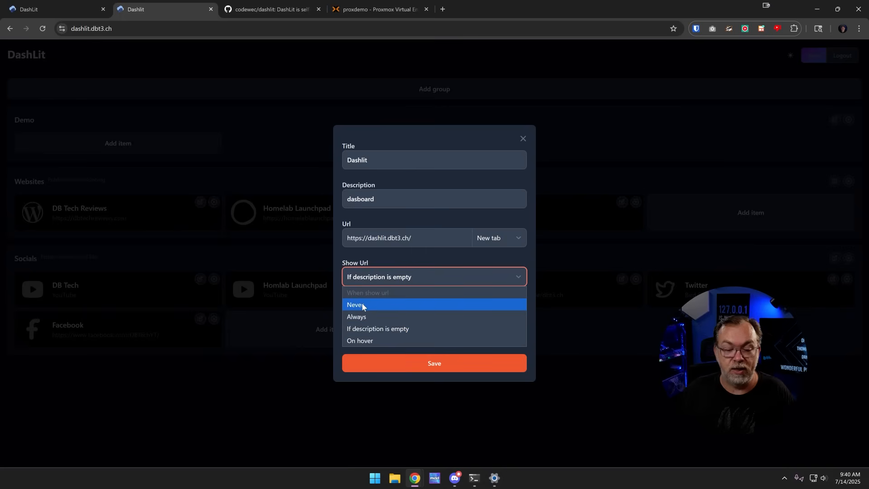
{"action": "mouse_move", "coordinate": [377, 328]}
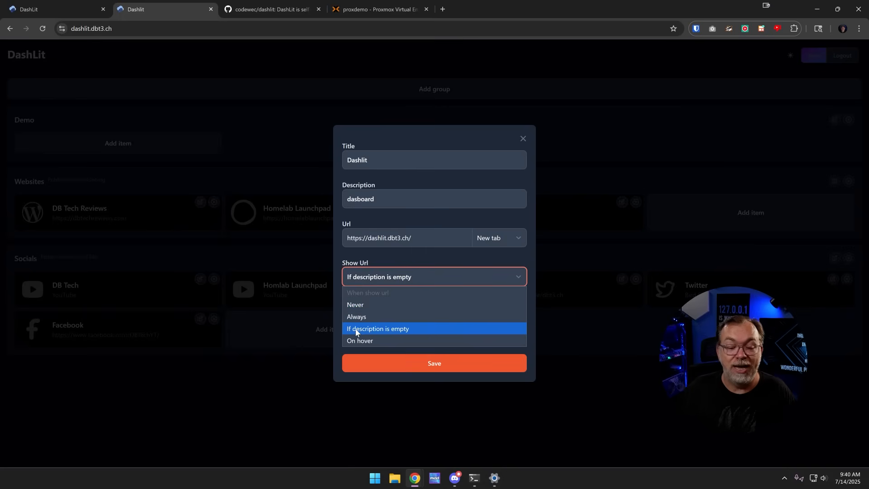
{"action": "mouse_move", "coordinate": [366, 340]}
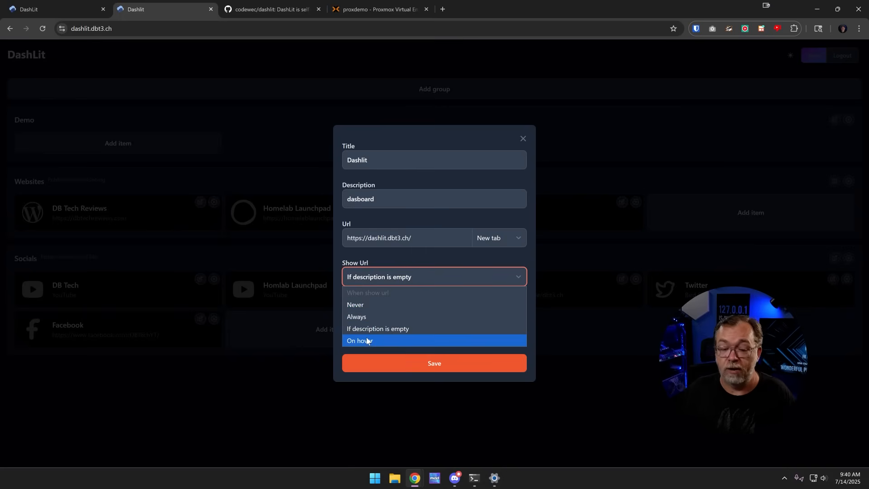
{"action": "left_click", "coordinate": [360, 341]}
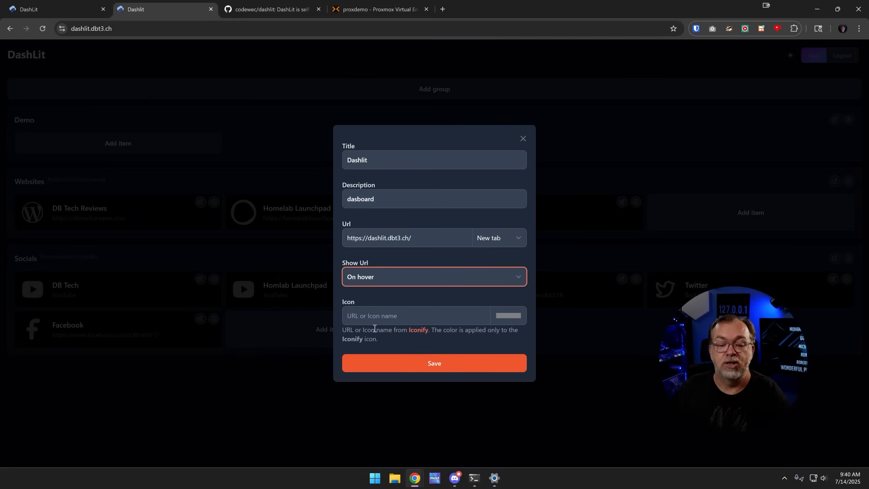
{"action": "left_click", "coordinate": [417, 330]}
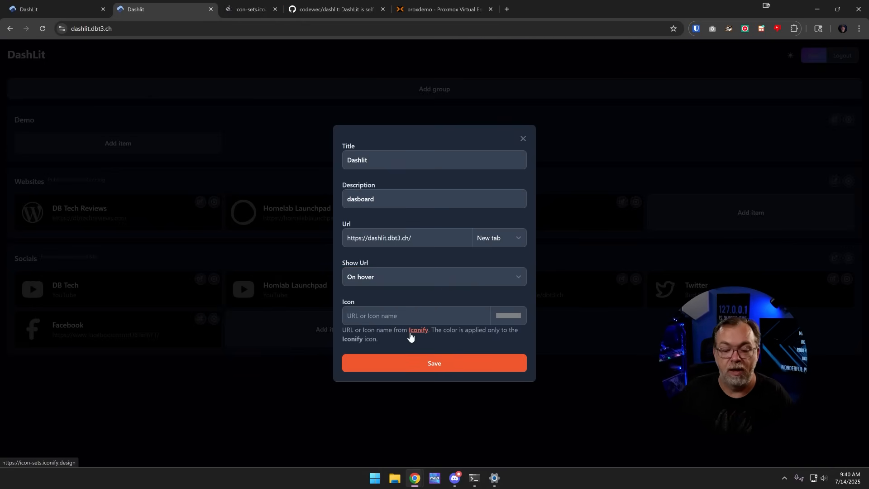
- Search Iconify for facebook icons and browse both result pages
{"action": "left_click", "coordinate": [417, 331]}
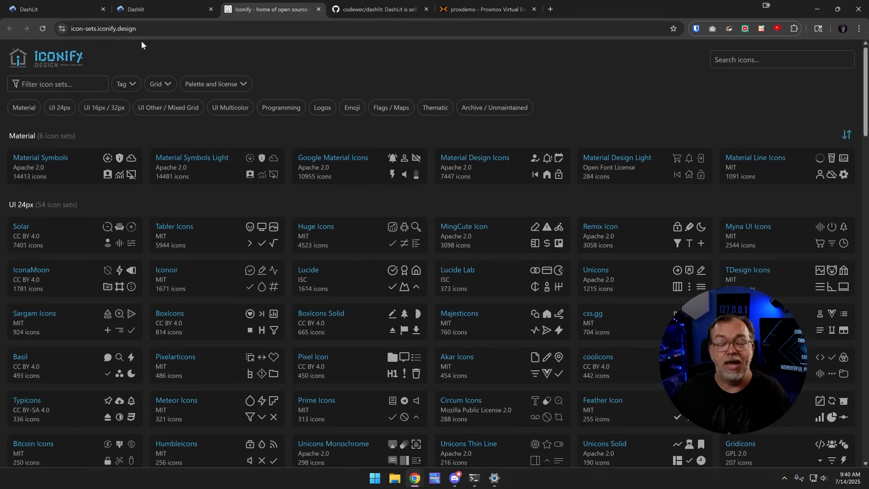
{"action": "left_click", "coordinate": [782, 59]}
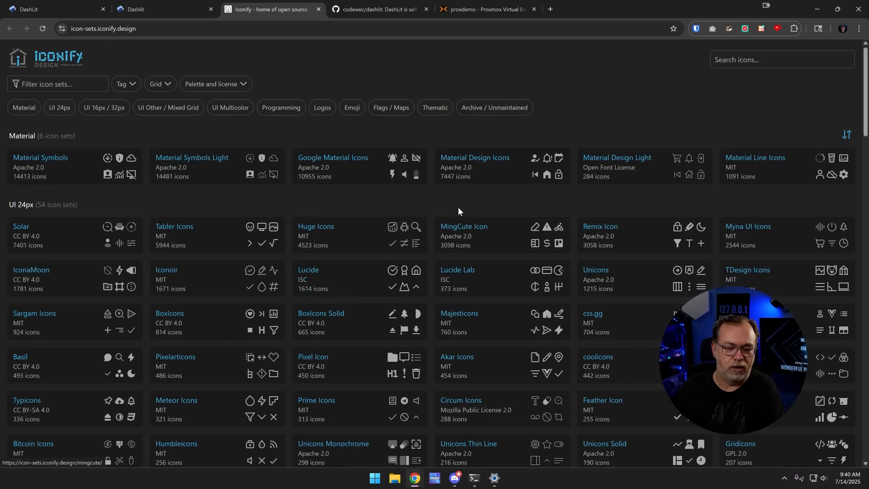
{"action": "mouse_move", "coordinate": [386, 234]}
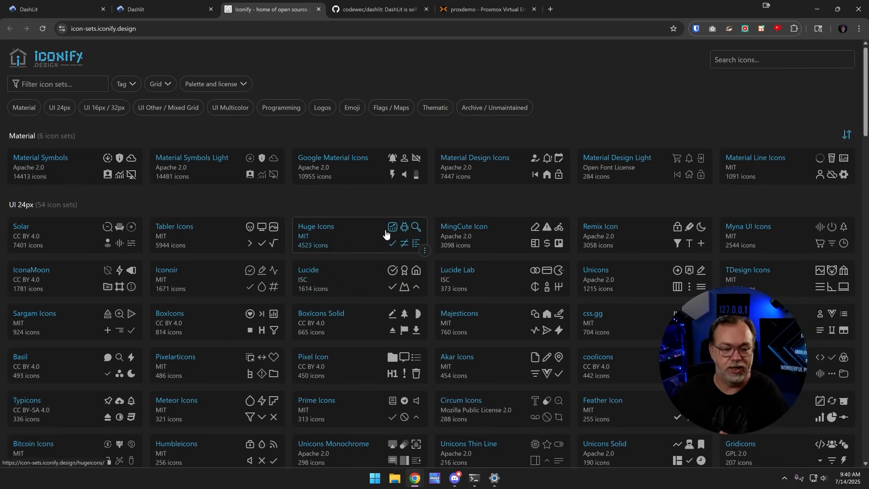
{"action": "left_click", "coordinate": [776, 59]}
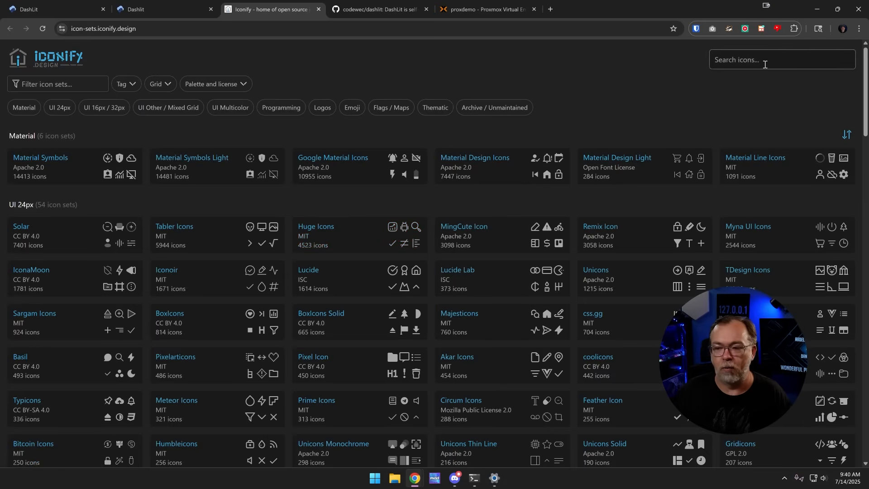
{"action": "left_click", "coordinate": [765, 60]}
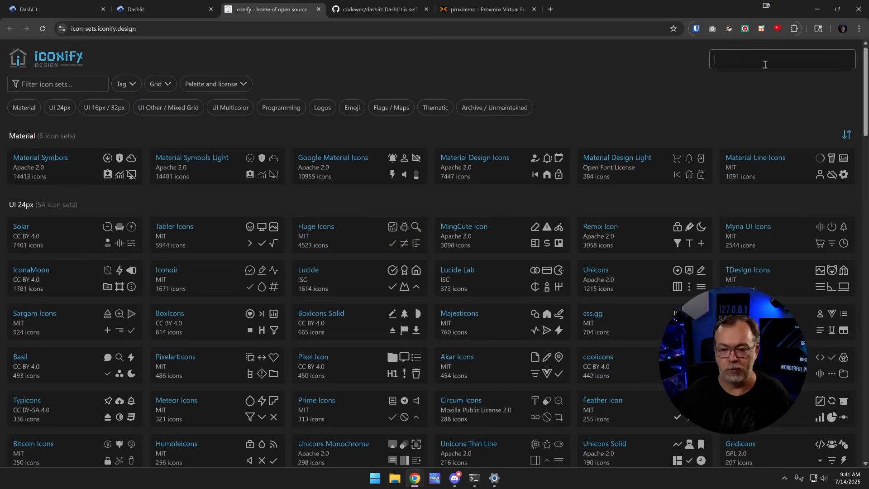
{"action": "type", "text": "fad"}
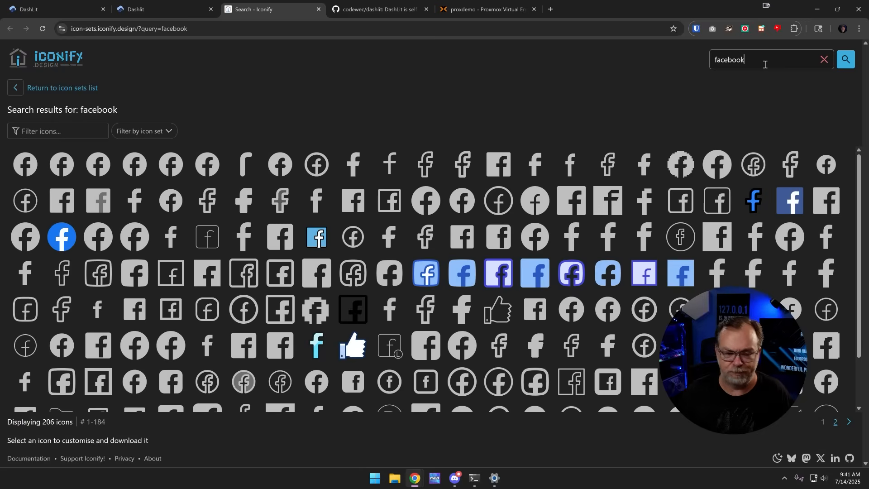
{"action": "left_click", "coordinate": [835, 422]}
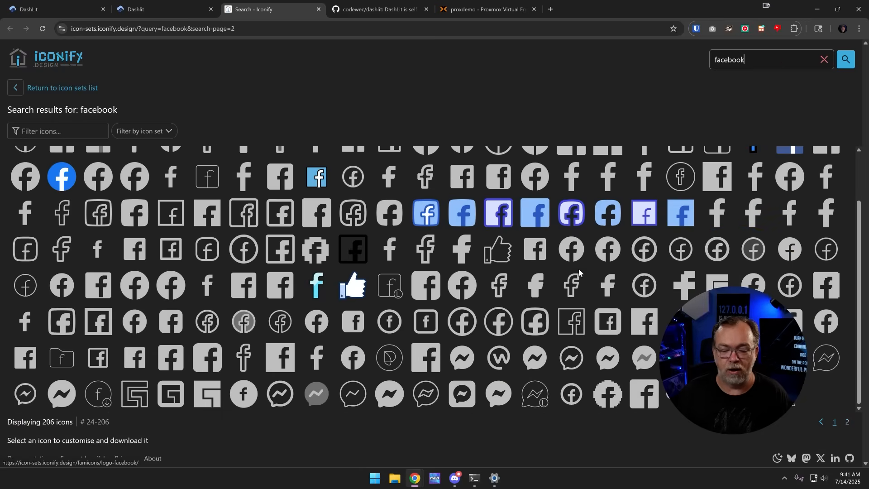
{"action": "left_click", "coordinate": [833, 422]}
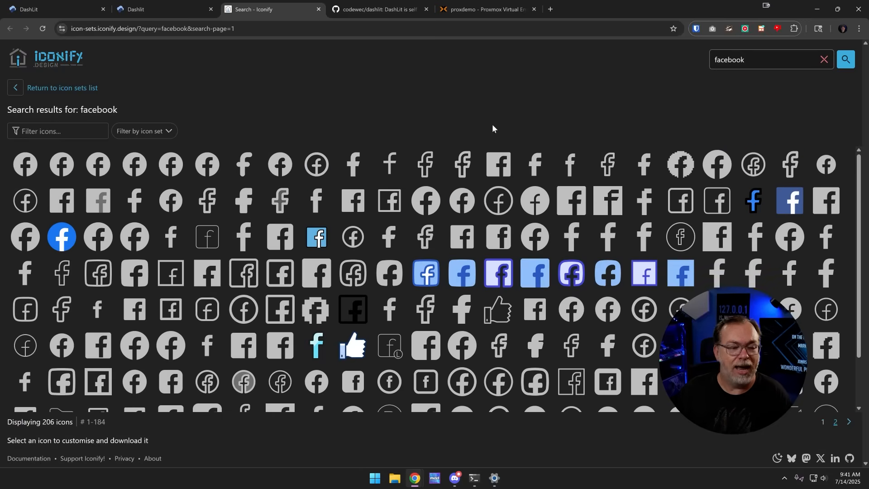
{"action": "left_click", "coordinate": [847, 60]}
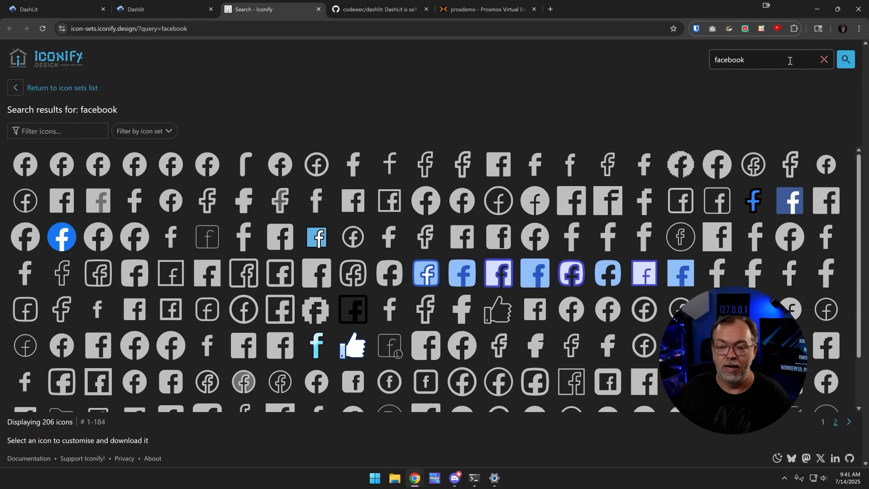
- Search Iconify for 'dashboard' and select material-symbols:dashboard-rounded
{"action": "type", "text": "mastodon"}
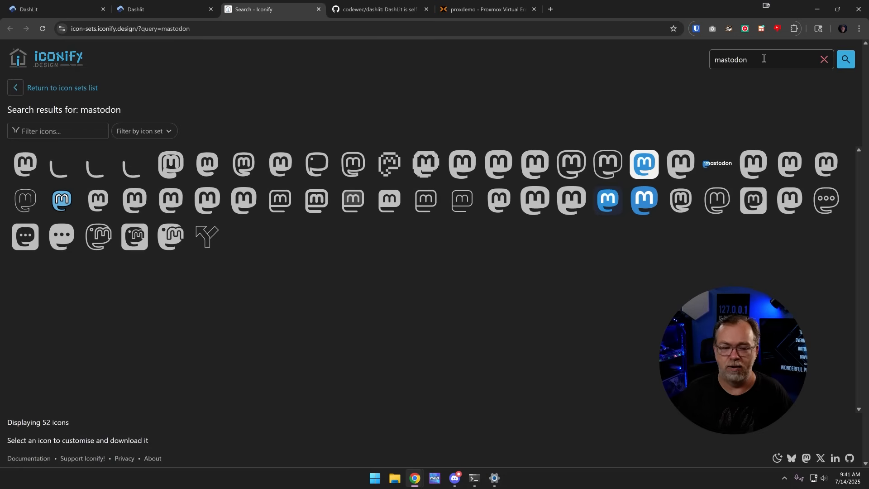
{"action": "mouse_move", "coordinate": [392, 227]}
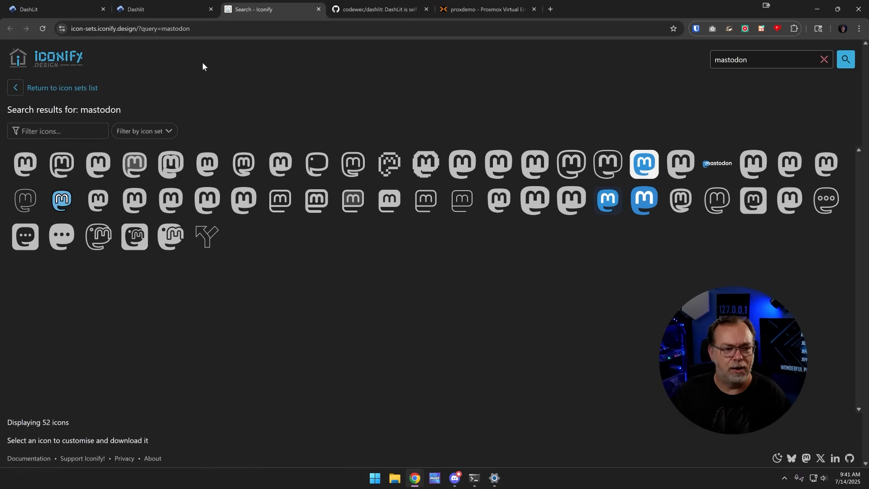
{"action": "type", "text": "dasj"}
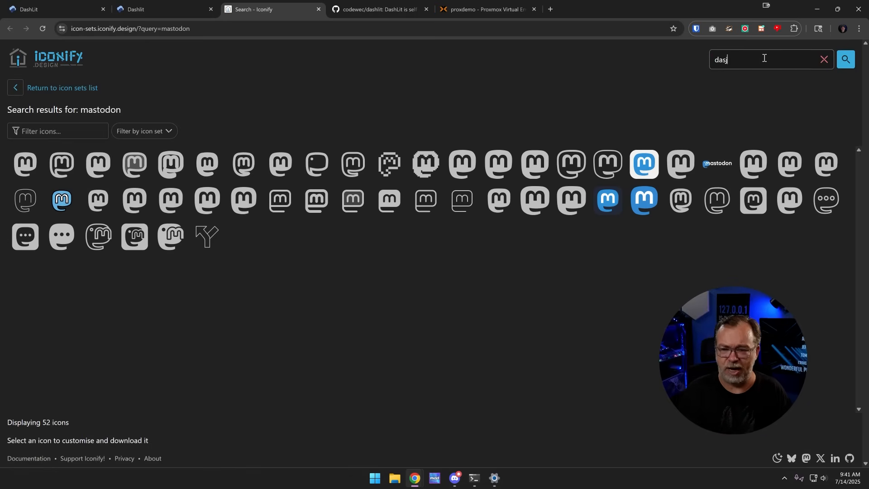
{"action": "type", "text": "dashboard"}
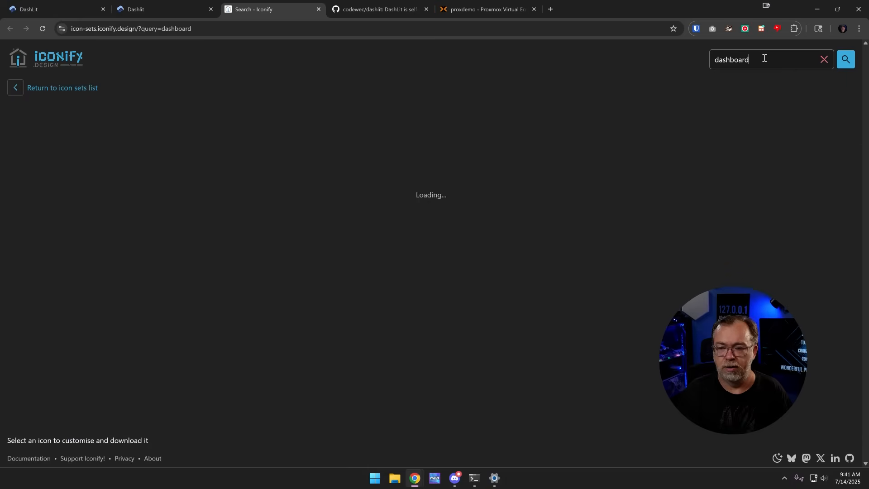
{"action": "left_click", "coordinate": [845, 59]}
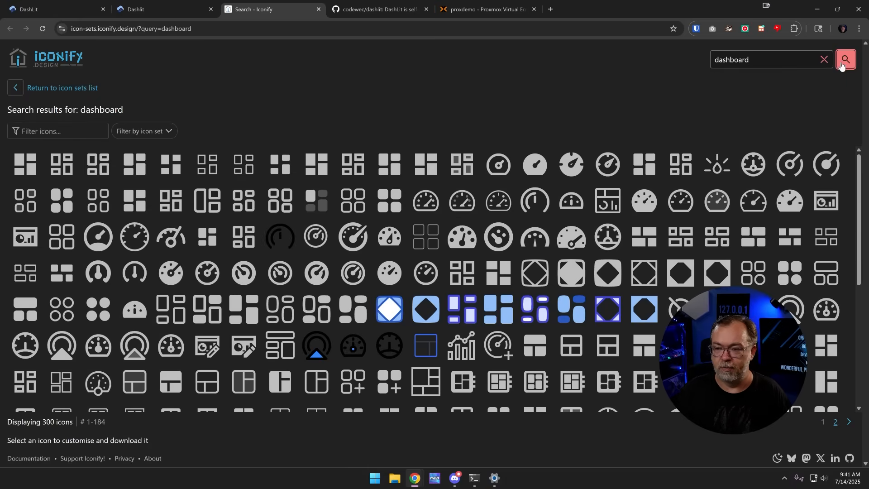
{"action": "left_click", "coordinate": [845, 59]}
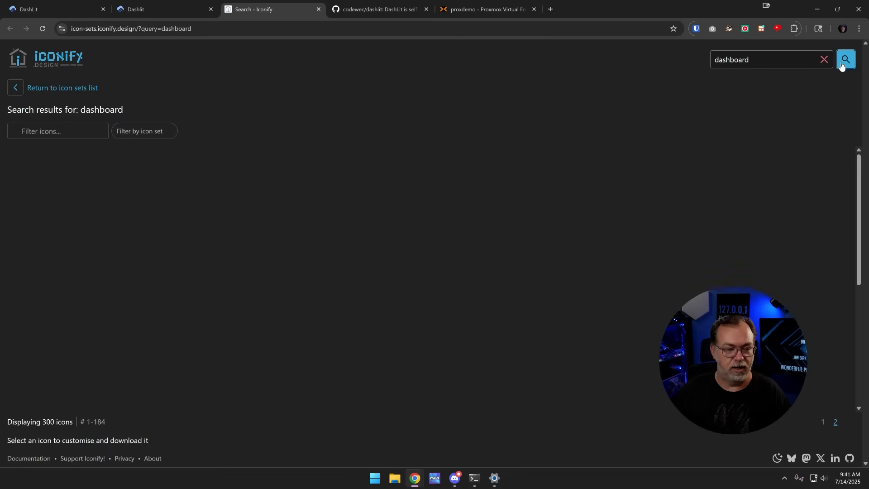
{"action": "left_click", "coordinate": [845, 60]}
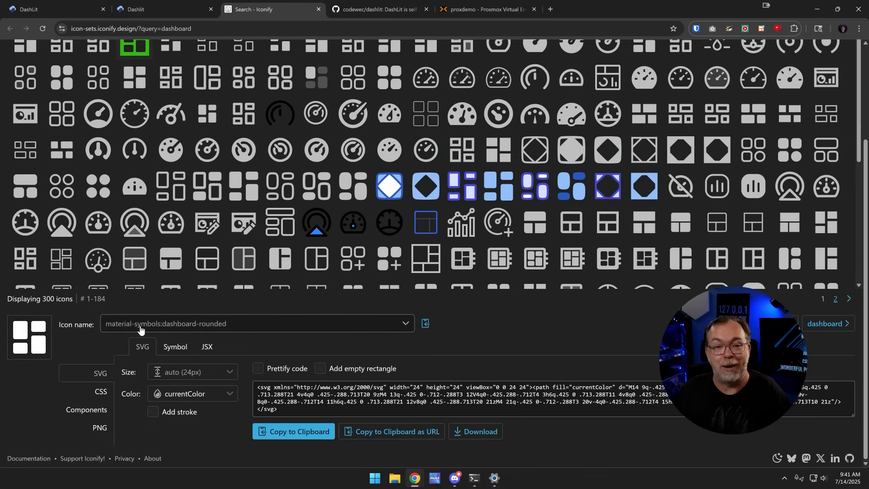
{"action": "mouse_move", "coordinate": [426, 323]}
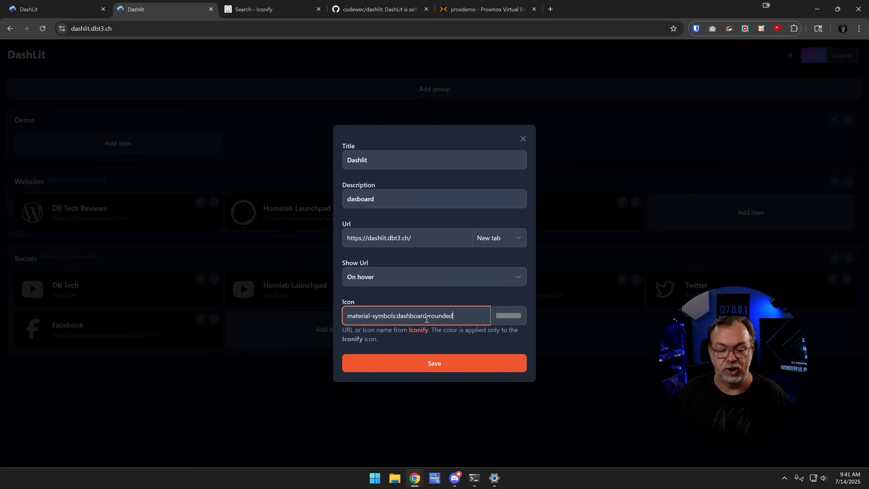
- Save the Dashlit item with its dashboard icon, then reopen it to pick an icon colour
{"action": "left_click", "coordinate": [434, 363]}
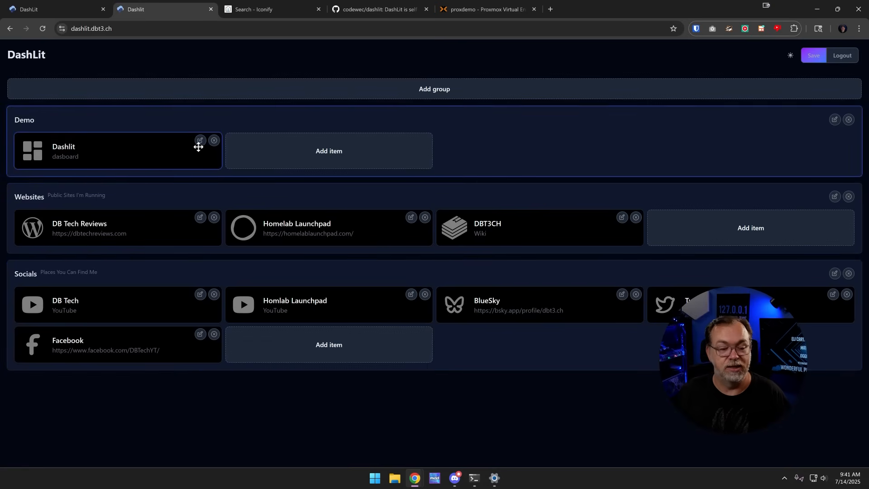
{"action": "left_click", "coordinate": [200, 140]}
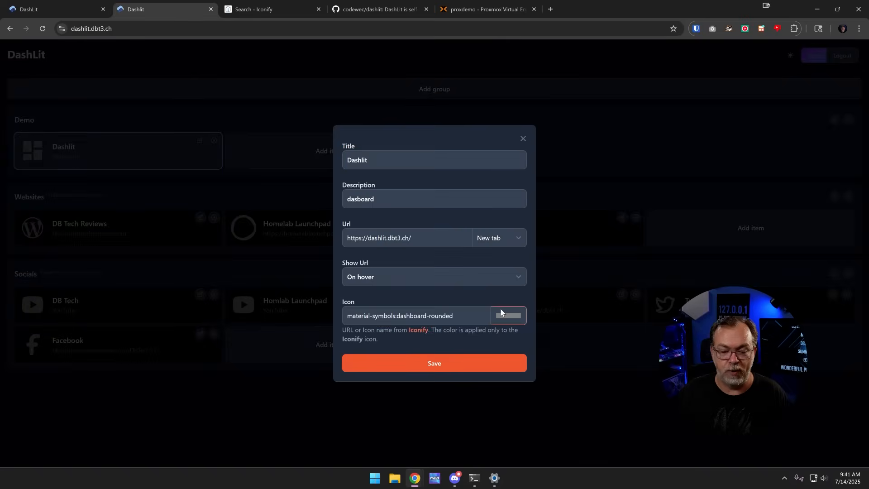
{"action": "left_click", "coordinate": [507, 316]}
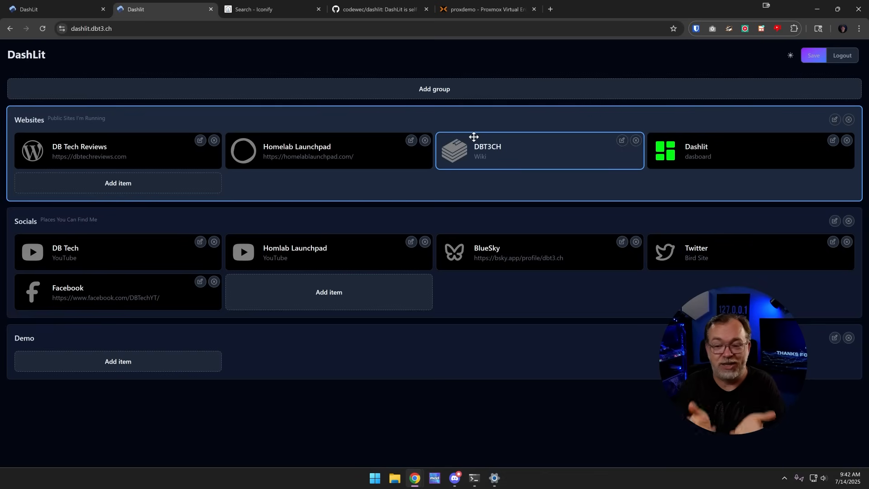
{"action": "mouse_move", "coordinate": [558, 100]}
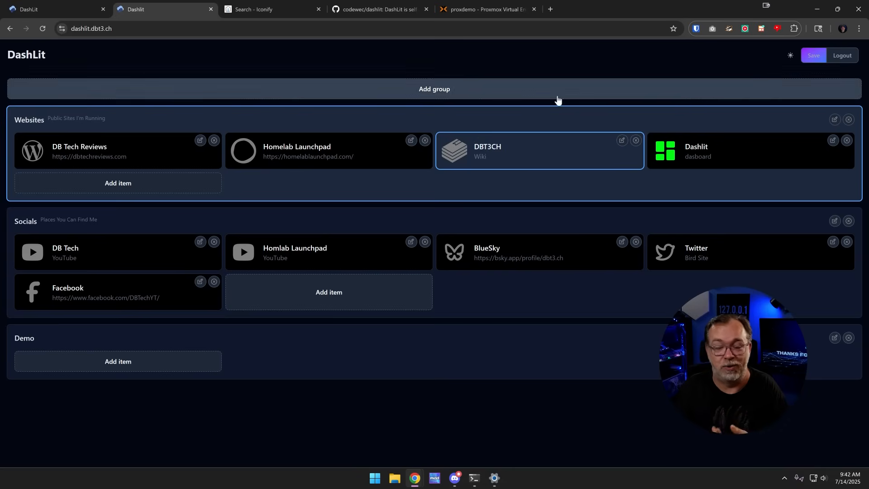
- Save the dashboard with the green Dashlit item under Websites and Demo last
{"action": "left_click", "coordinate": [813, 55]}
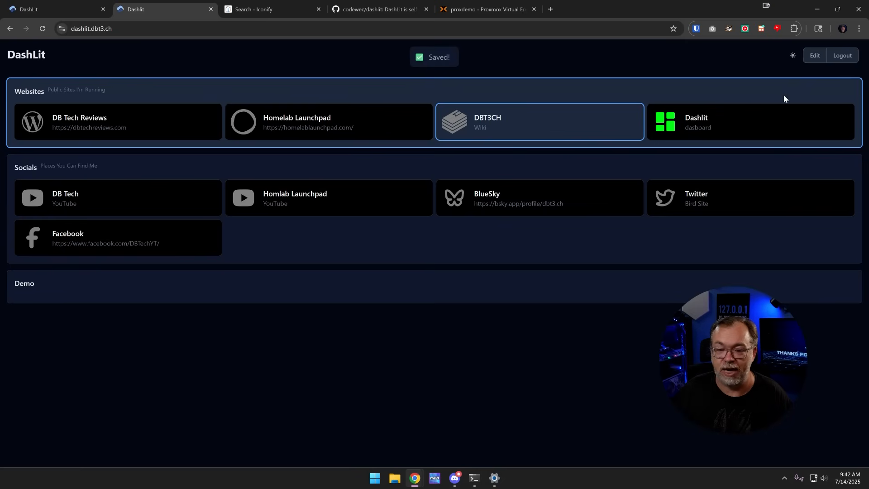
{"action": "mouse_move", "coordinate": [716, 121]}
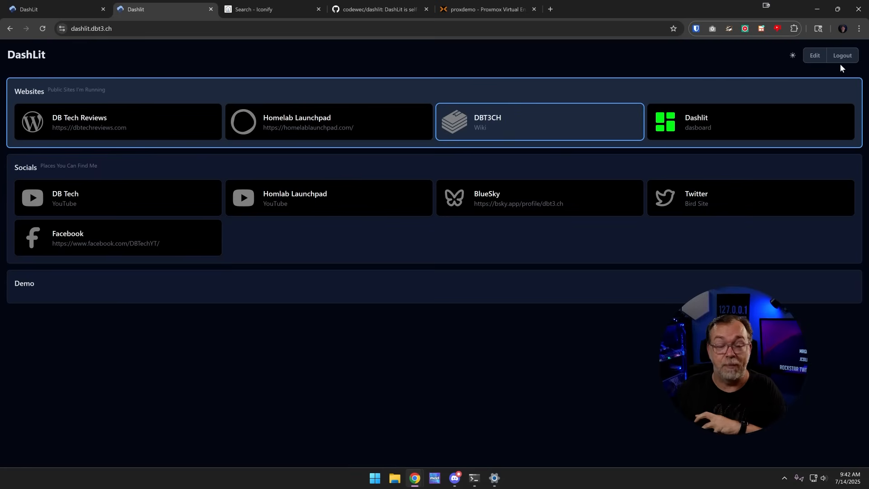
- Log out and log back in with the password to confirm the layout persisted
{"action": "left_click", "coordinate": [842, 55]}
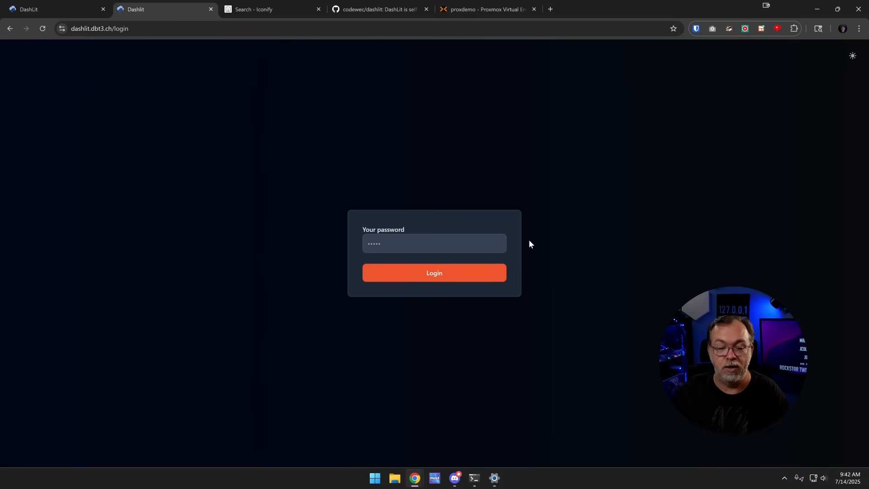
{"action": "left_click", "coordinate": [434, 244]}
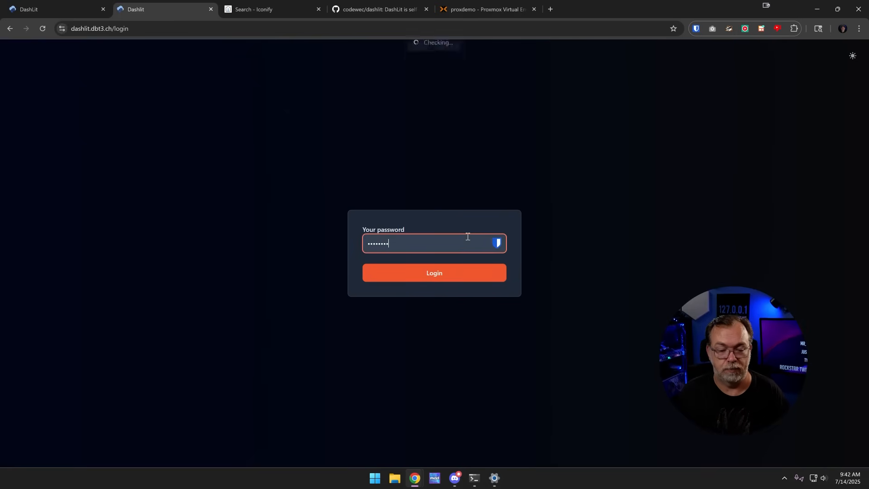
{"action": "left_click", "coordinate": [434, 272]}
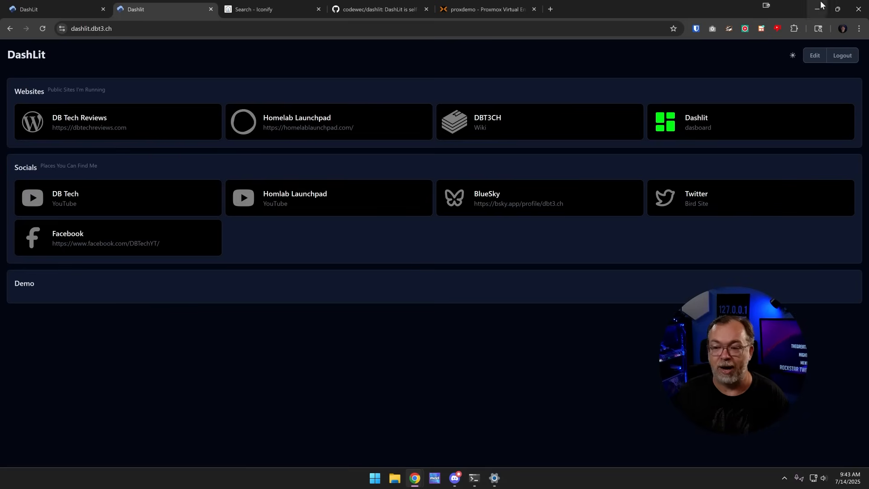
- Move the Dashlit item back into the Demo group and save the dashboard
{"action": "left_click", "coordinate": [815, 55]}
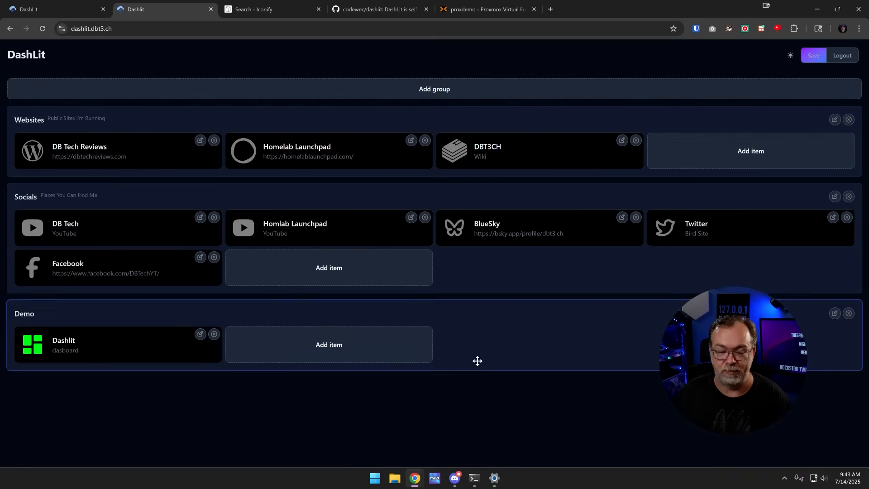
{"action": "left_click", "coordinate": [813, 55]}
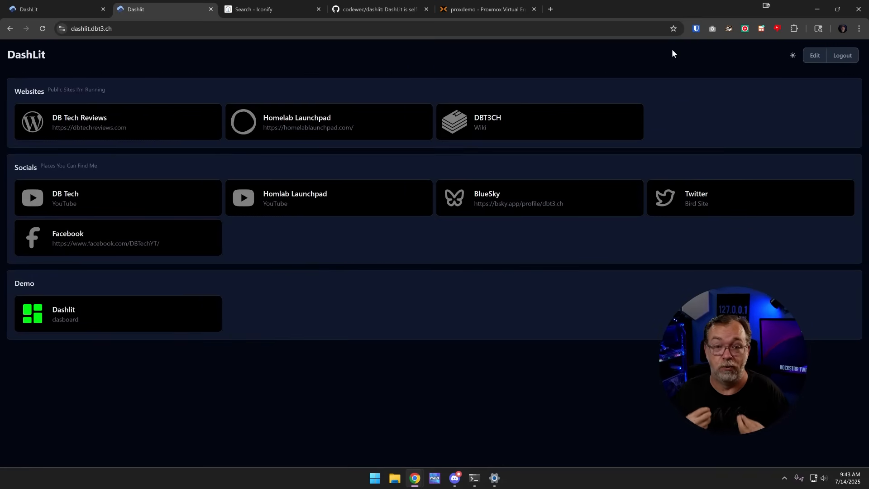
{"action": "left_click", "coordinate": [271, 9]}
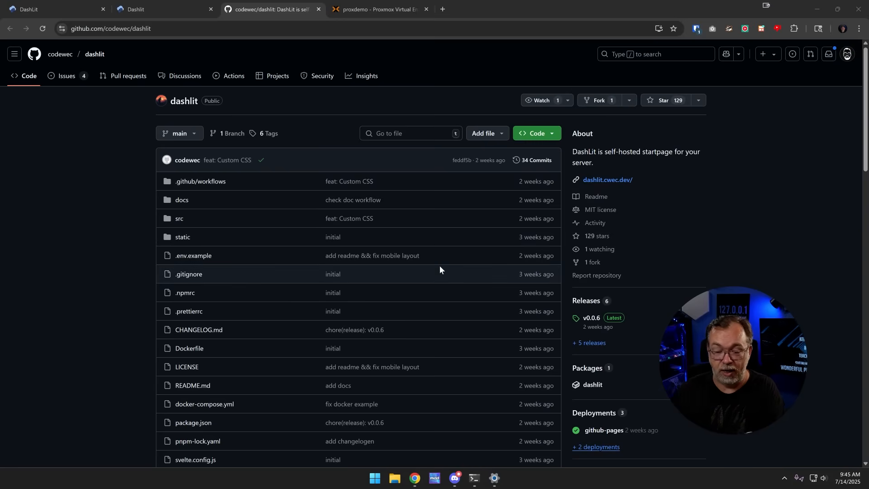
- Star the codewec/dashlit repository on GitHub
{"action": "scroll", "scroll_direction": "down", "scroll_amount": 3}
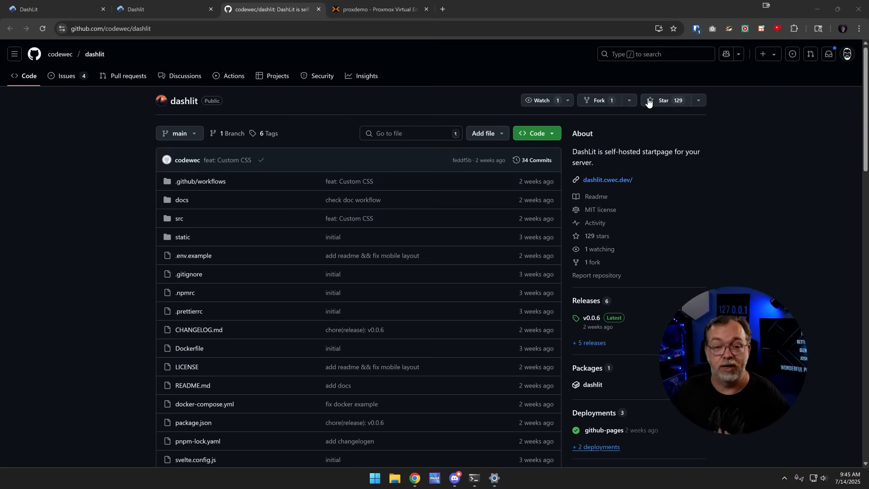
{"action": "left_click", "coordinate": [662, 101]}
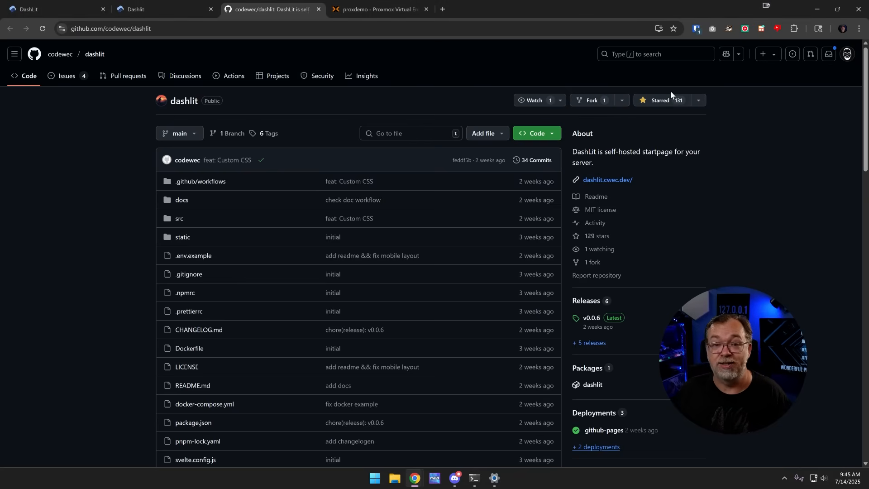
{"action": "scroll", "scroll_direction": "down", "scroll_amount": 3}
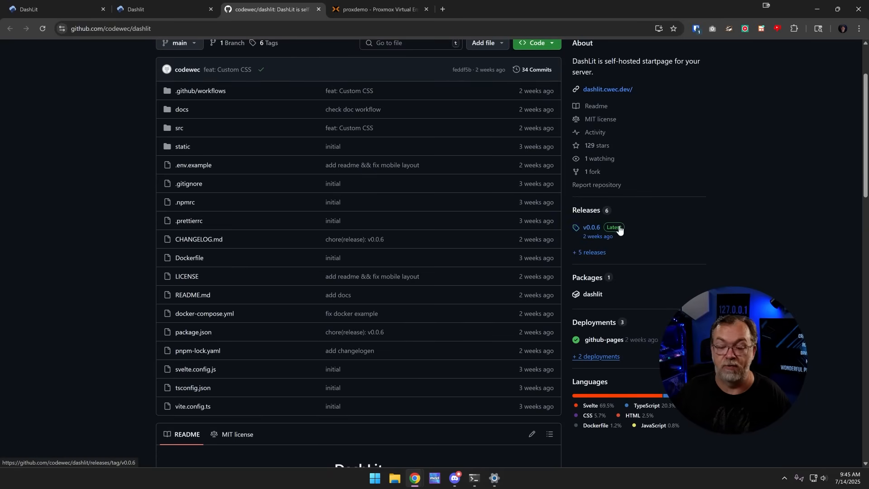
{"action": "scroll", "scroll_direction": "down", "scroll_amount": 3}
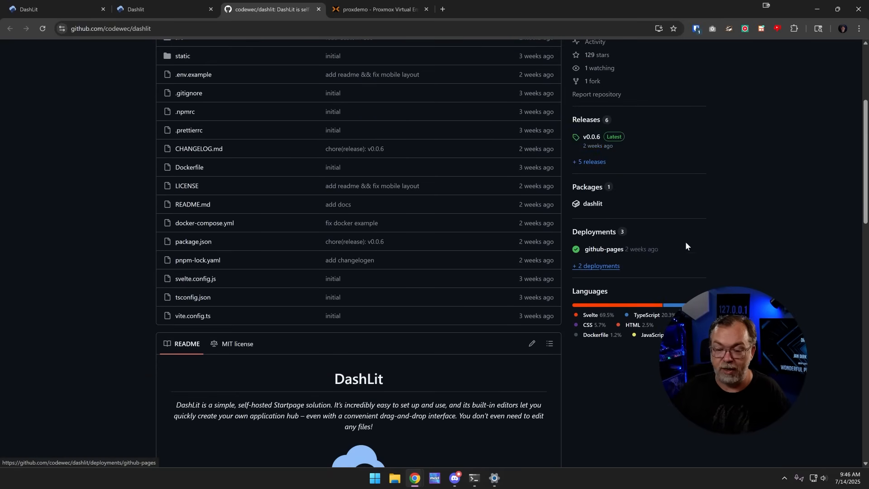
- Scroll the README to Getting started's minimal and full Docker Compose examples
{"action": "scroll", "scroll_direction": "down", "scroll_amount": 3}
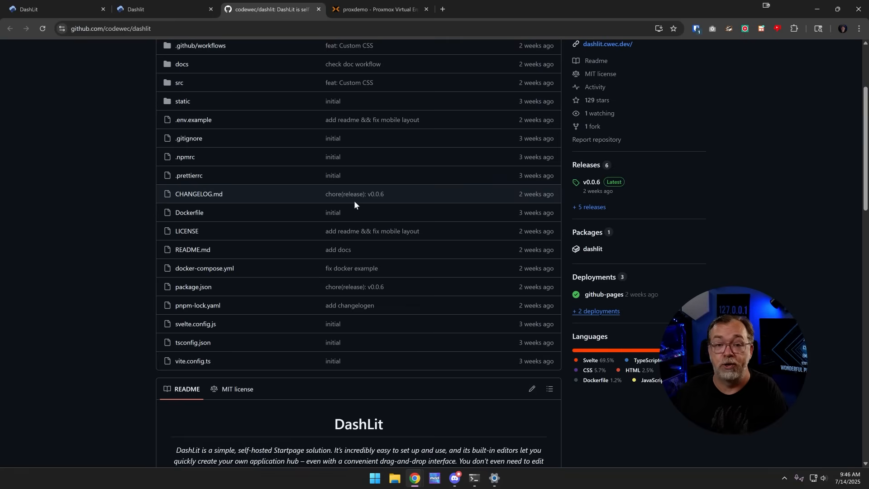
{"action": "mouse_move", "coordinate": [379, 247]}
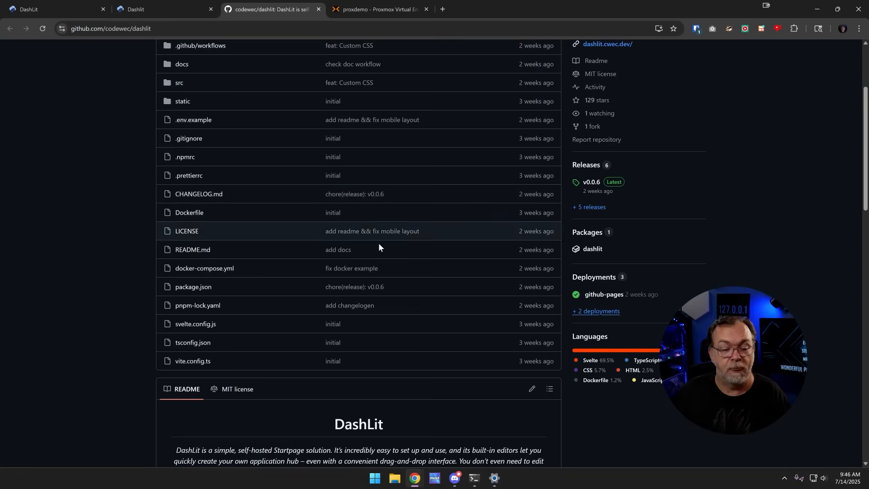
{"action": "scroll", "scroll_direction": "down", "scroll_amount": 3}
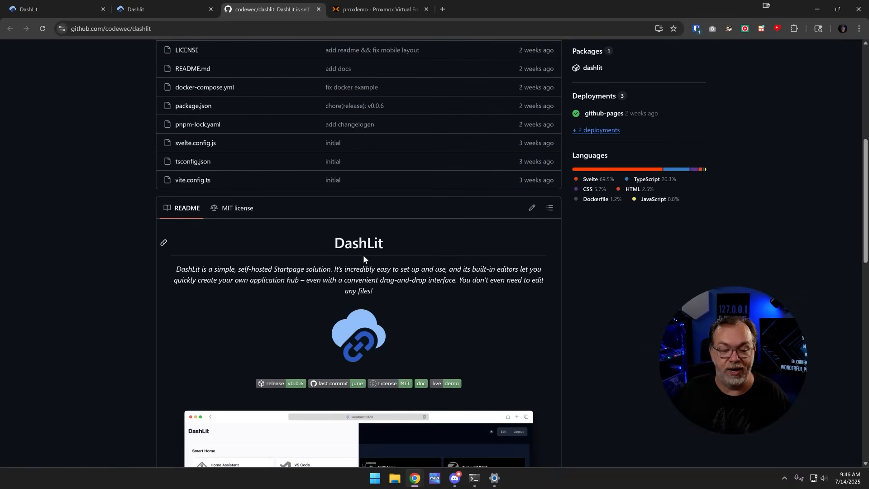
{"action": "scroll", "scroll_direction": "down", "scroll_amount": 3}
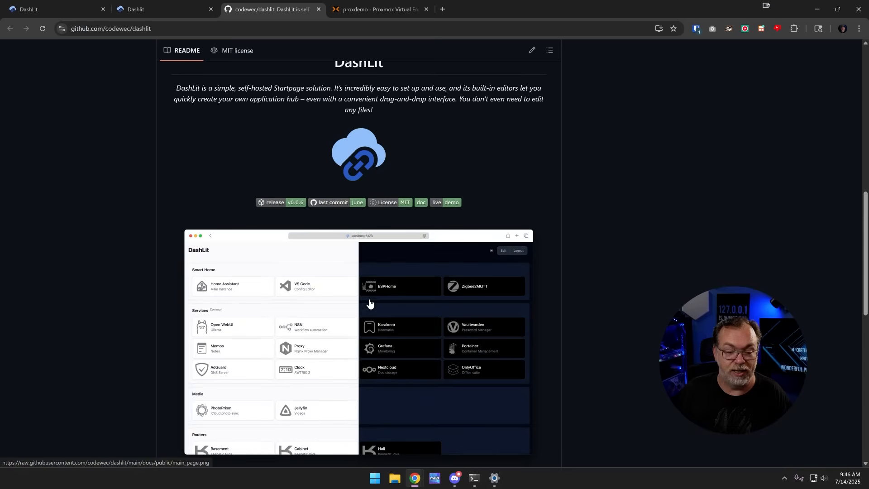
{"action": "mouse_move", "coordinate": [411, 211]}
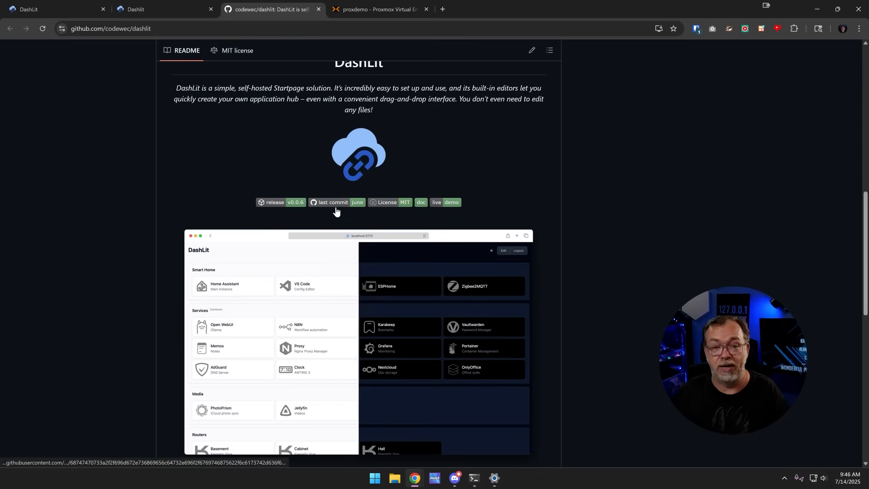
{"action": "scroll", "scroll_direction": "down", "scroll_amount": 3}
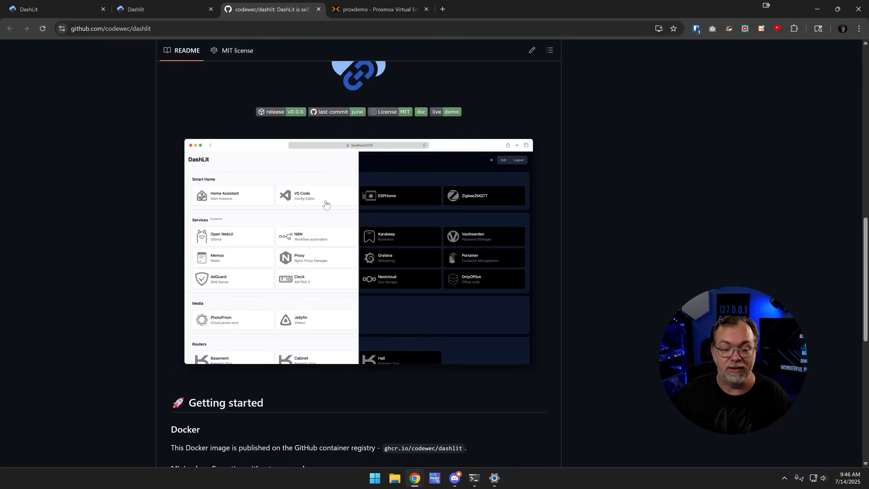
{"action": "scroll", "scroll_direction": "down", "scroll_amount": 3}
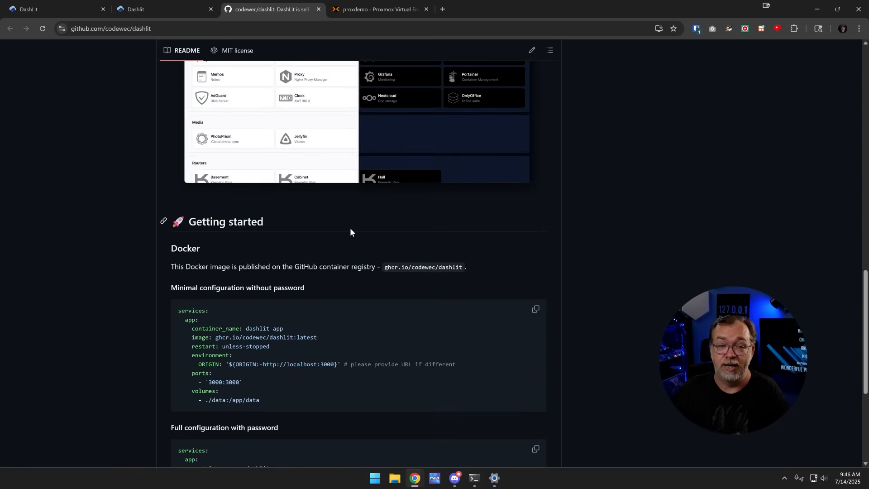
{"action": "scroll", "scroll_direction": "down", "scroll_amount": 3}
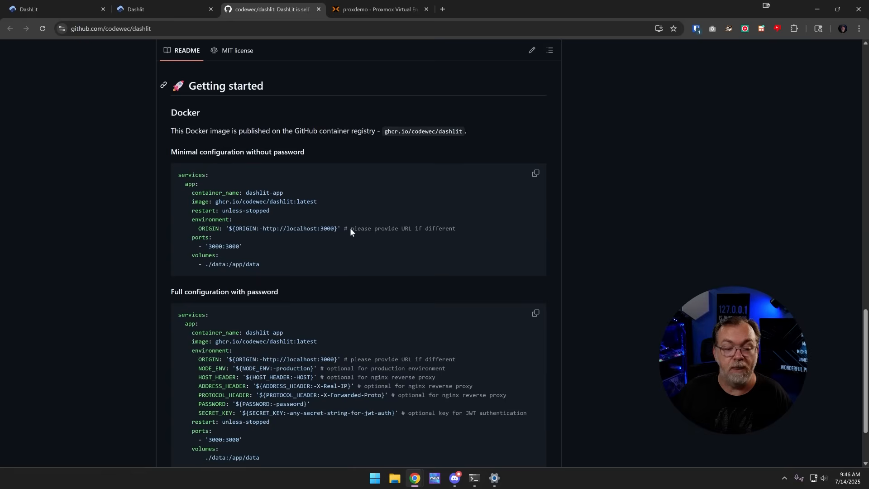
{"action": "scroll", "scroll_direction": "down", "scroll_amount": 3}
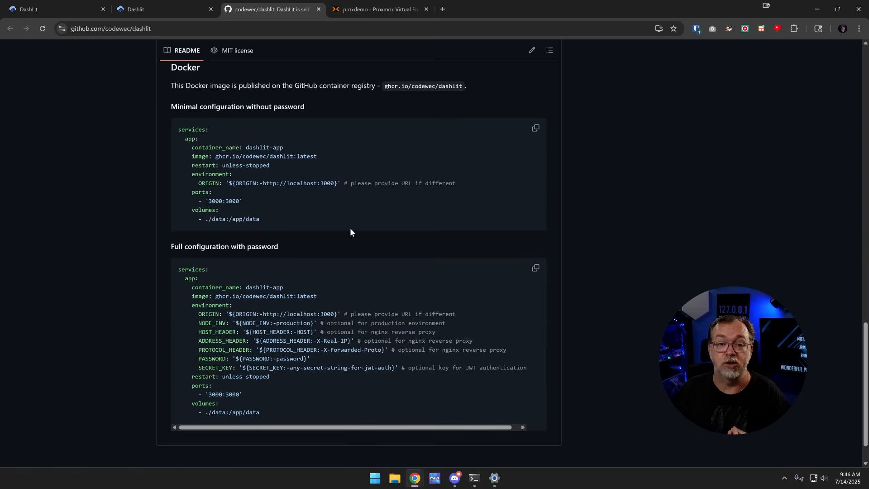
{"action": "mouse_move", "coordinate": [340, 201]}
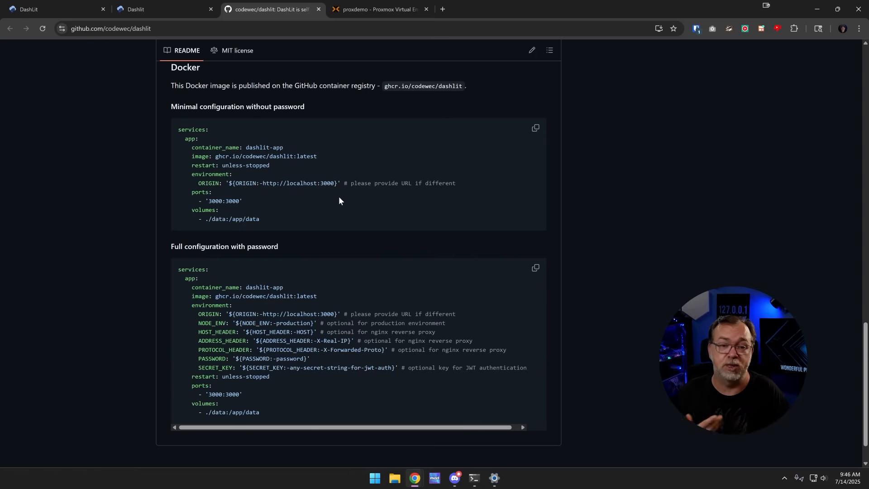
{"action": "left_click_drag", "start_coordinate": [179, 129], "coordinate": [234, 174]}
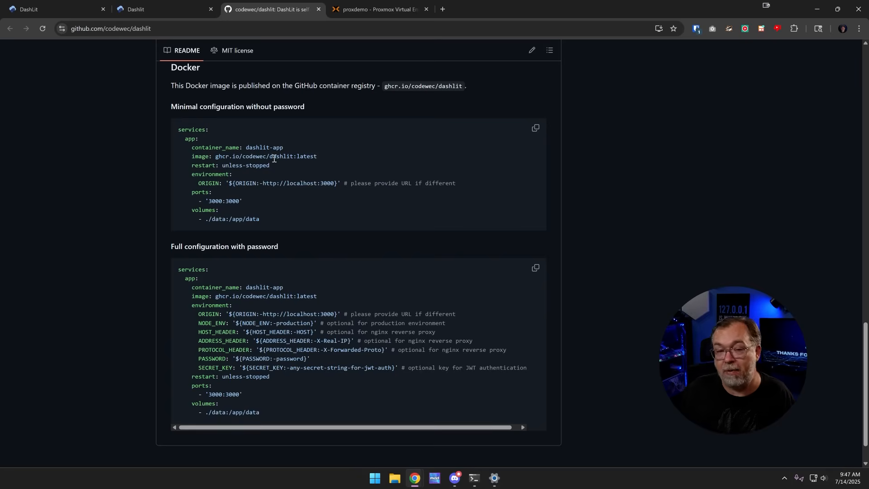
{"action": "double_click", "coordinate": [283, 157]}
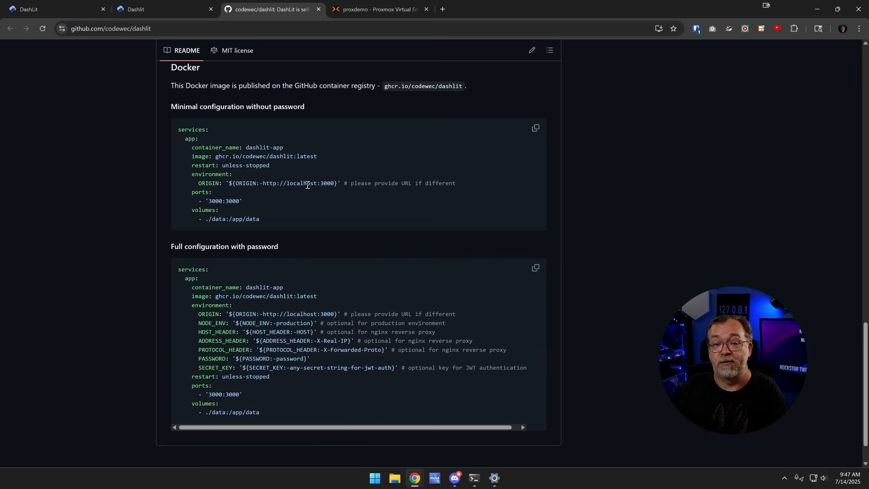
{"action": "double_click", "coordinate": [301, 183]}
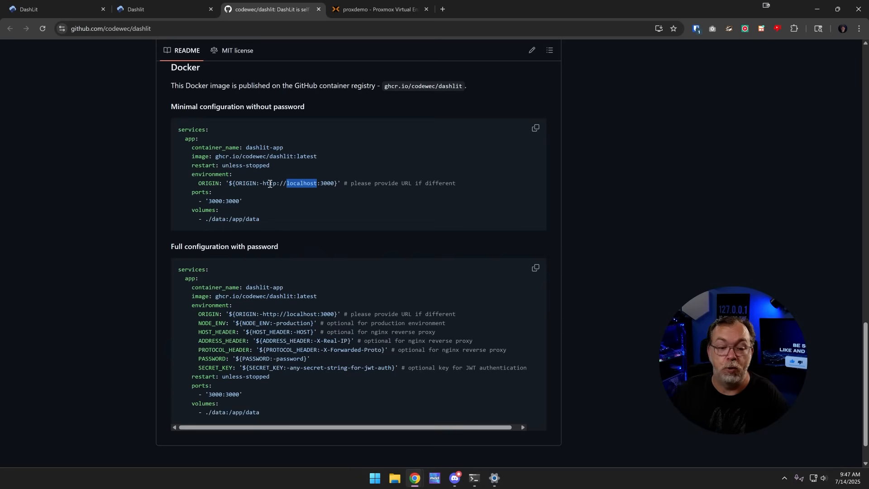
{"action": "left_click_drag", "start_coordinate": [263, 183], "coordinate": [337, 182]}
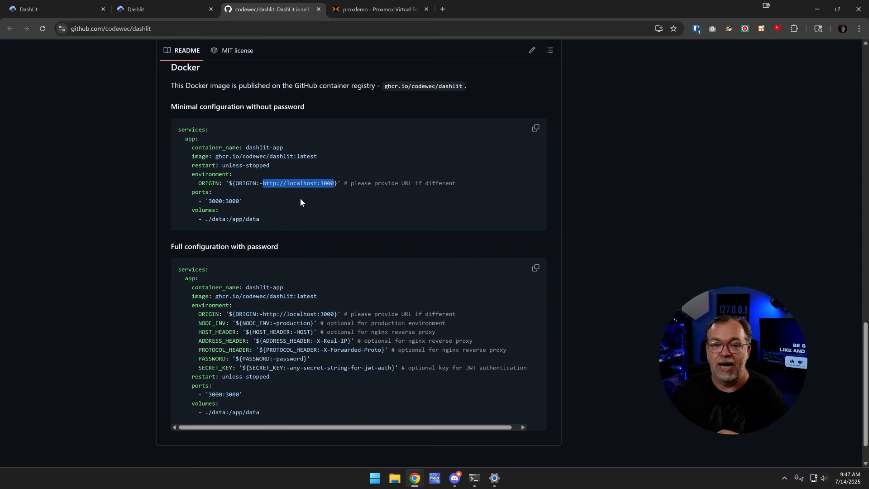
{"action": "mouse_move", "coordinate": [320, 192]}
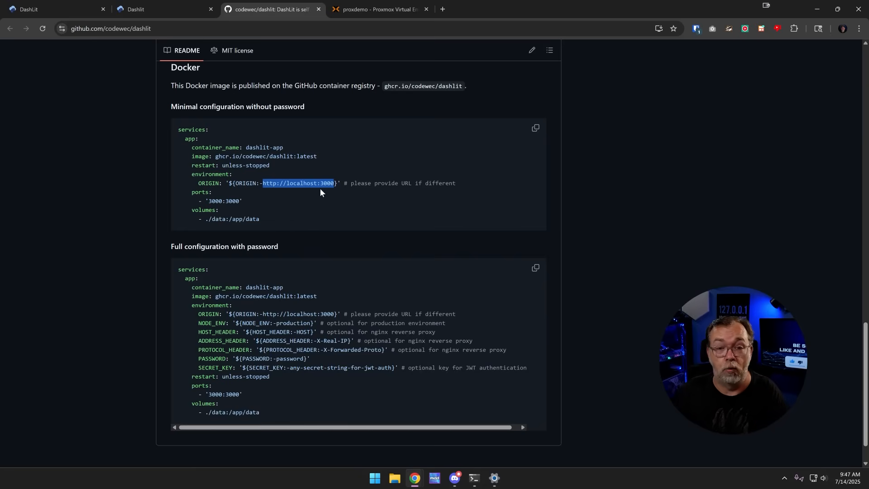
{"action": "mouse_move", "coordinate": [243, 190]}
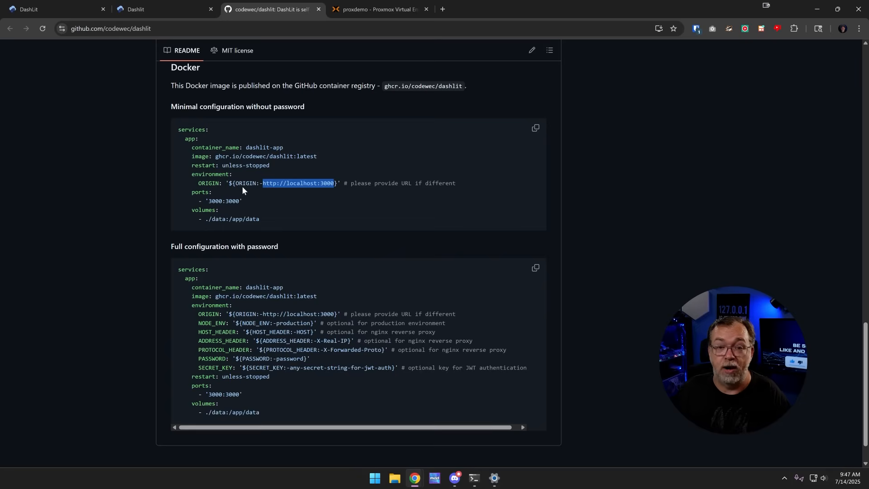
{"action": "double_click", "coordinate": [215, 200]}
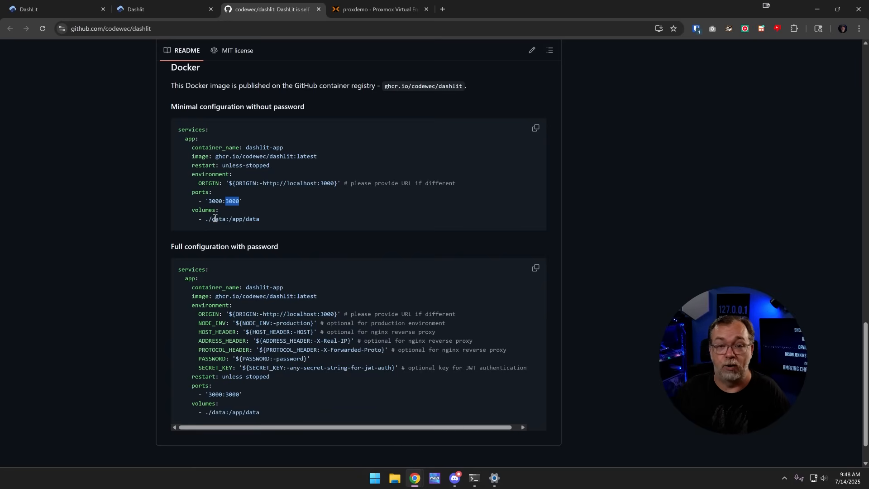
{"action": "mouse_move", "coordinate": [213, 219]}
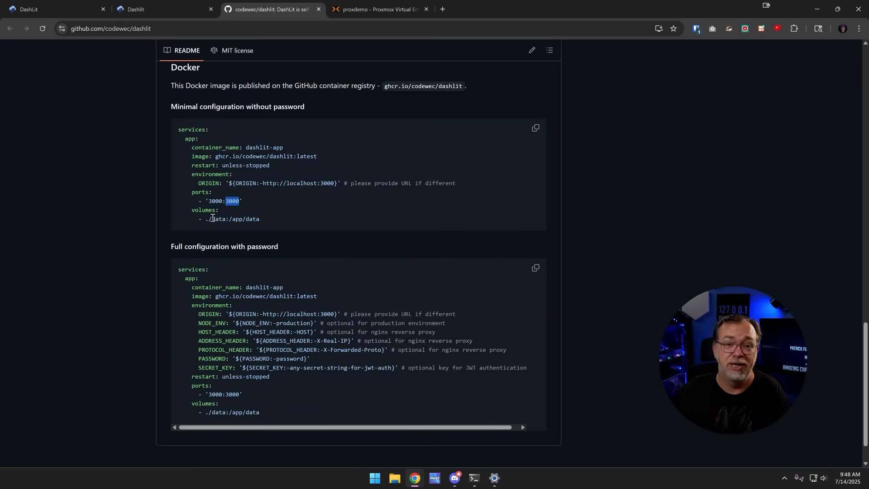
{"action": "mouse_move", "coordinate": [225, 229]}
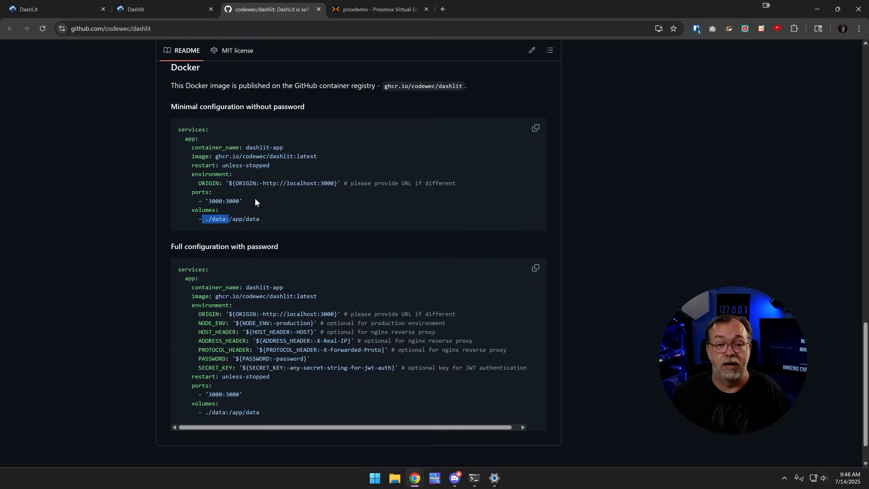
{"action": "scroll", "scroll_direction": "down", "scroll_amount": 3}
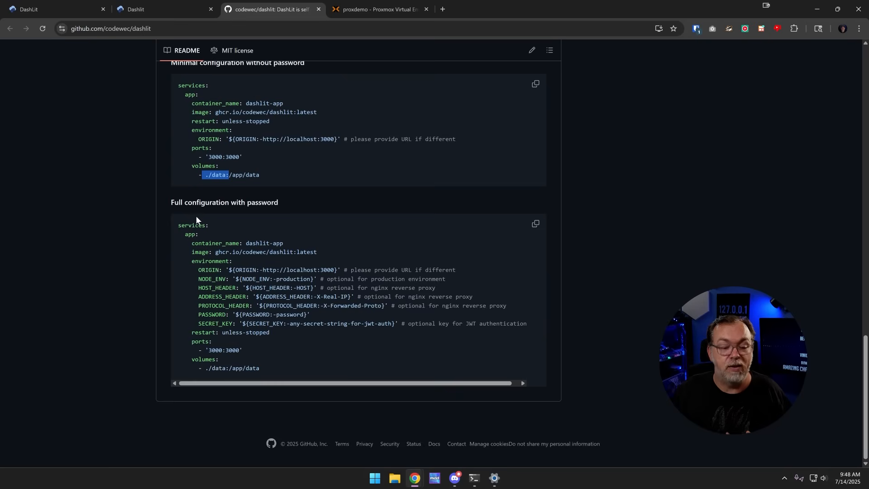
{"action": "left_click_drag", "start_coordinate": [178, 225], "coordinate": [259, 368]}
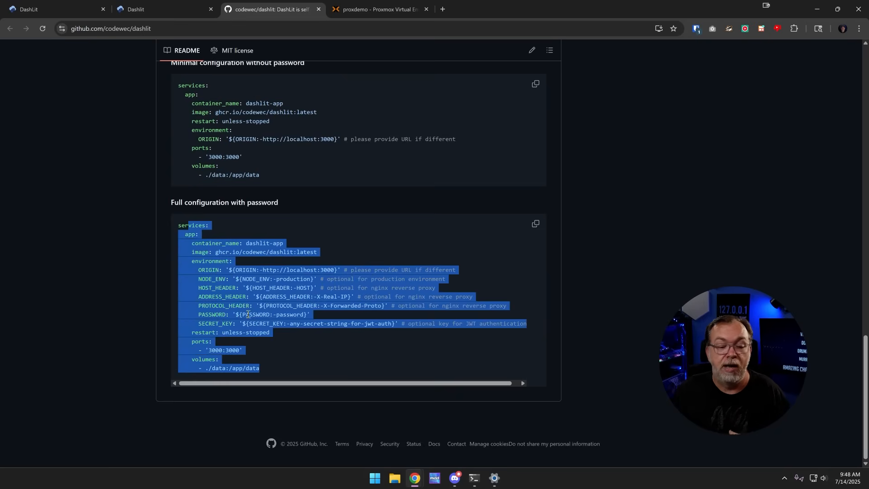
{"action": "left_click", "coordinate": [239, 270]}
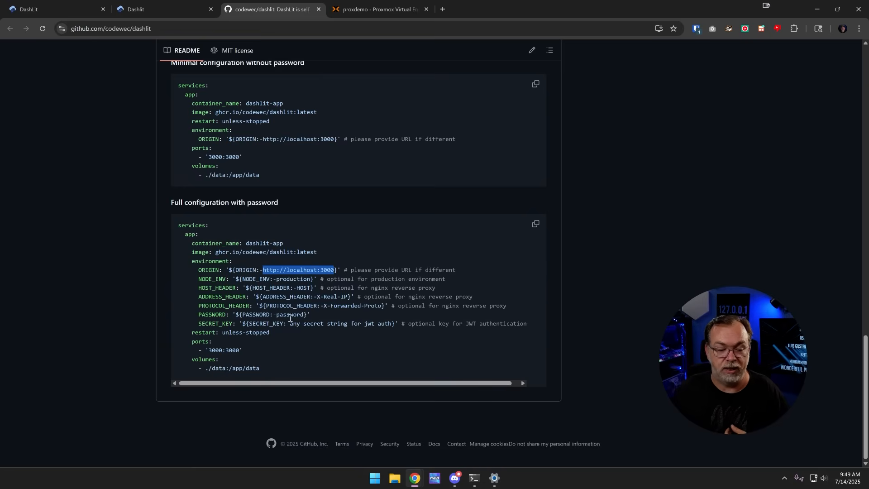
{"action": "double_click", "coordinate": [290, 315]}
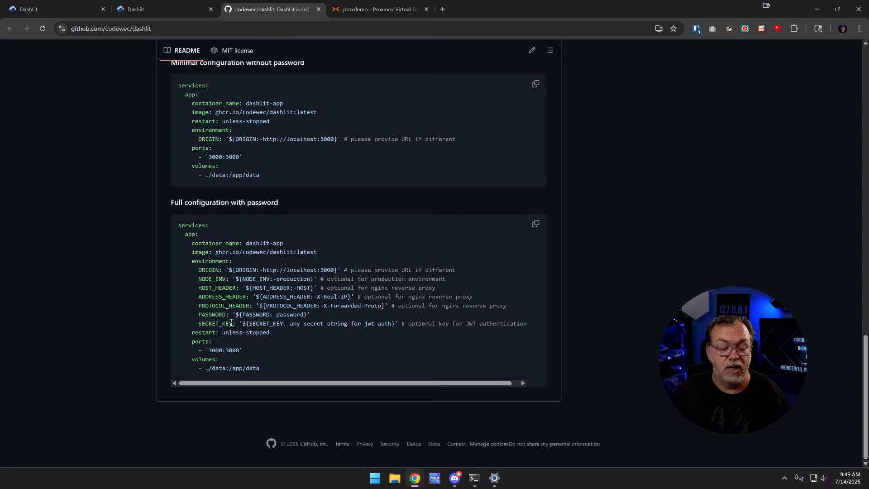
{"action": "double_click", "coordinate": [294, 324]}
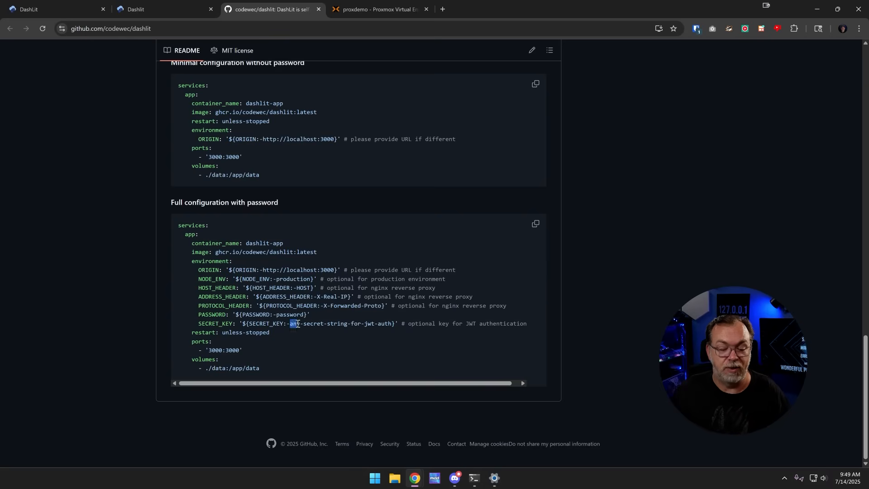
{"action": "left_click_drag", "start_coordinate": [295, 324], "coordinate": [393, 324]}
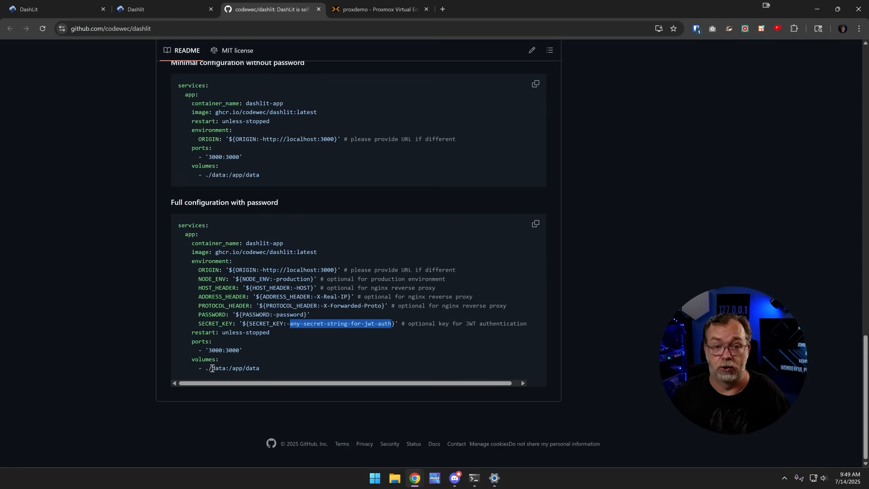
{"action": "mouse_move", "coordinate": [329, 104]}
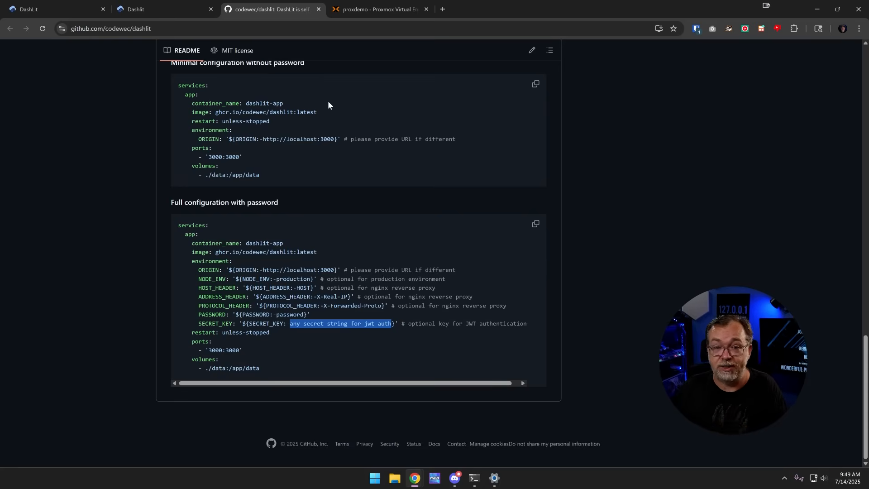
{"action": "left_click", "coordinate": [378, 10]}
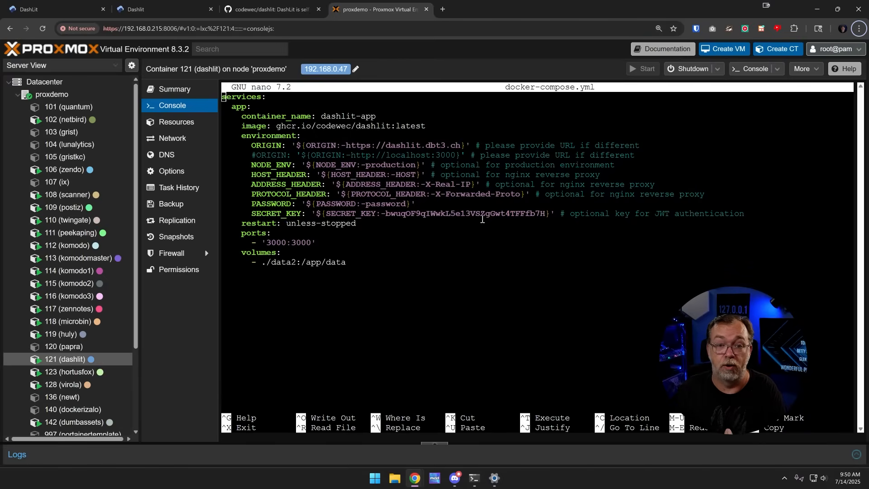
{"action": "mouse_move", "coordinate": [340, 134]}
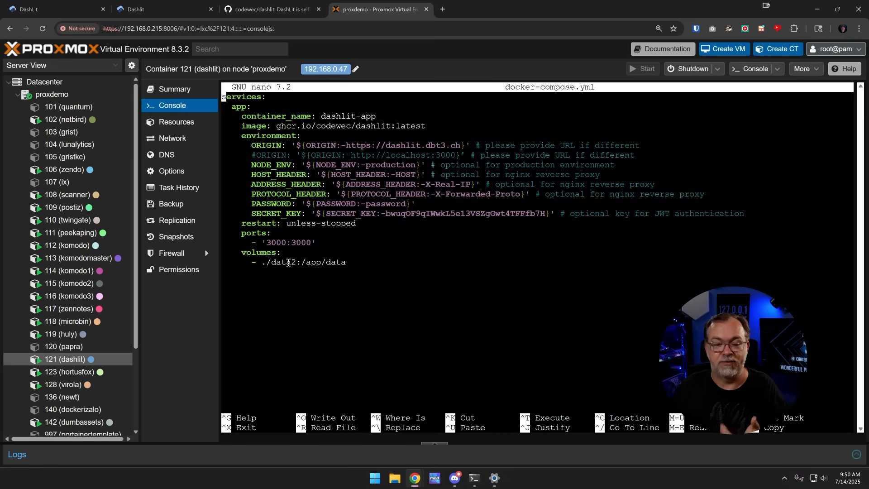
- Exit nano after reviewing docker-compose.yml, returning to the dashlit shell prompt
{"action": "key", "text": "ctrl+x"}
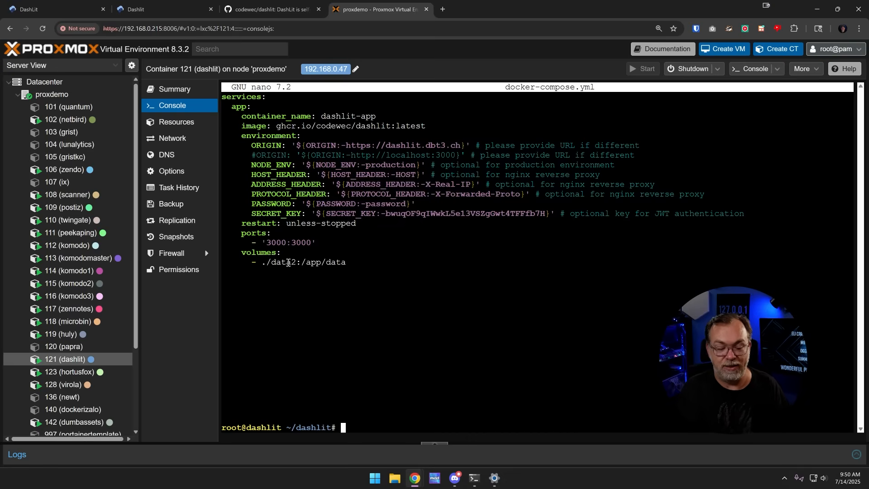
- Change the docker-compose.yml data volume from ./data2 to ./data3 and save it
{"action": "key", "text": "ctrl+x"}
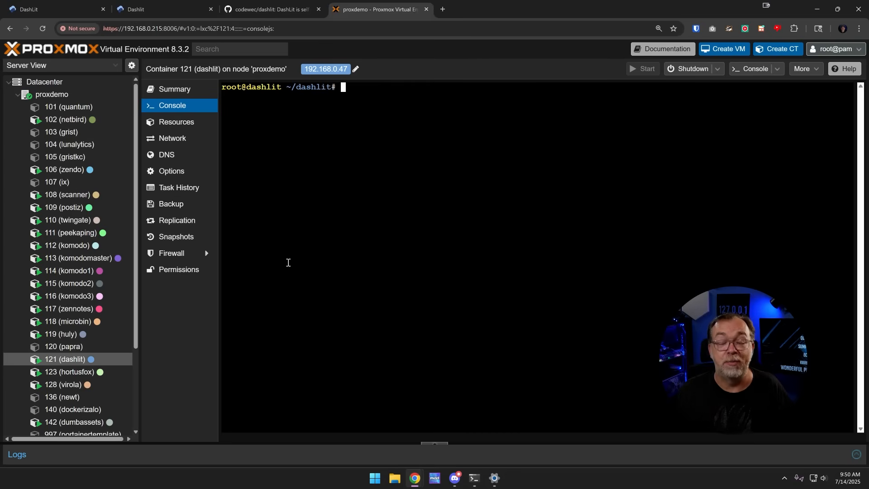
{"action": "type", "text": "pwd"}
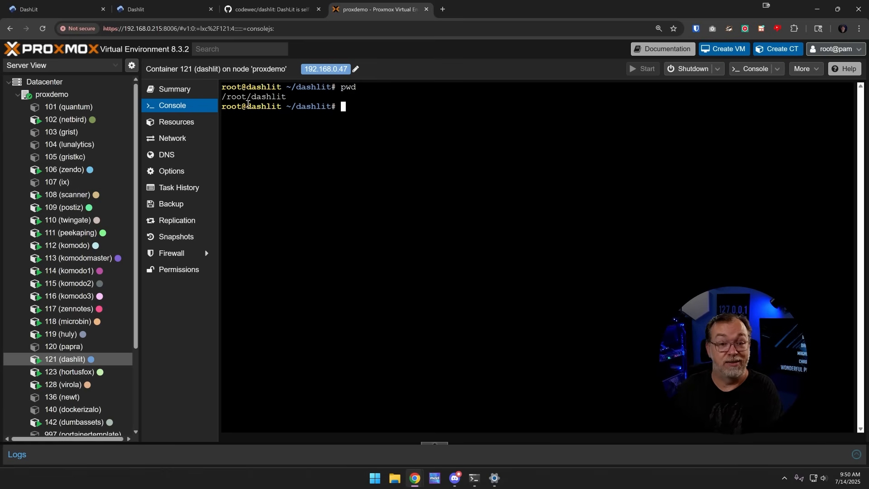
{"action": "type", "text": "ls"}
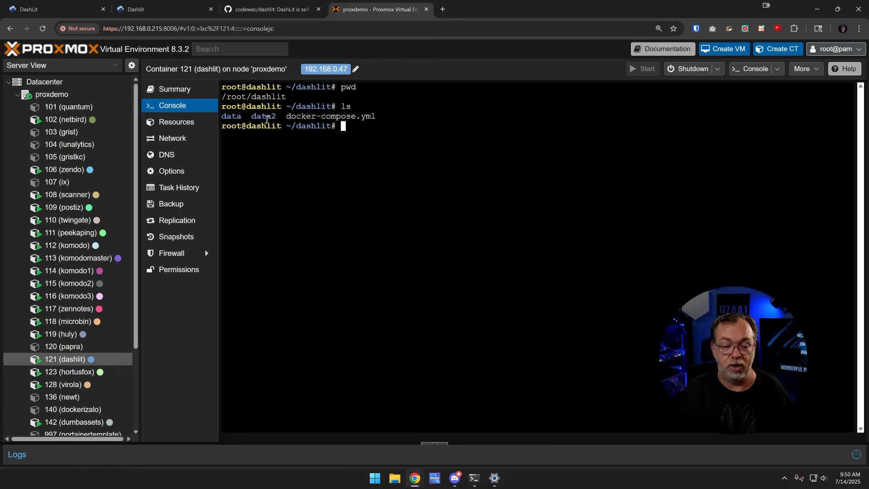
{"action": "type", "text": "nano docker-compose.yml"}
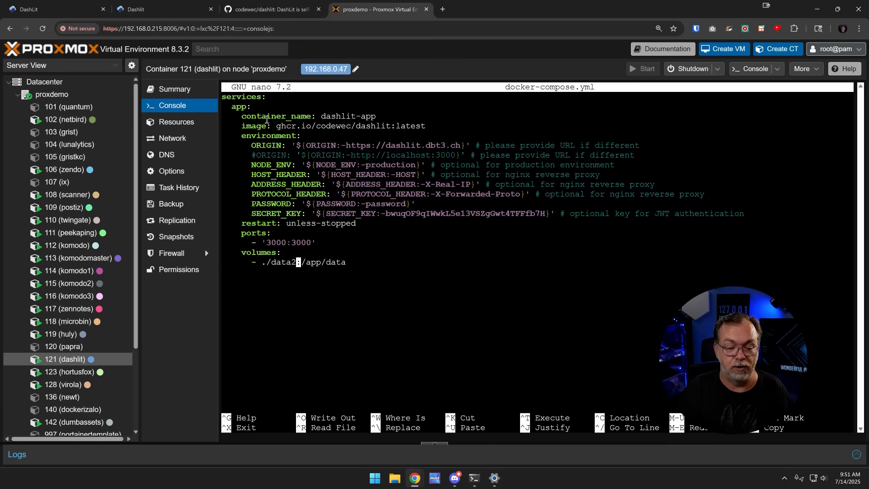
{"action": "key", "text": "ctrl+o"}
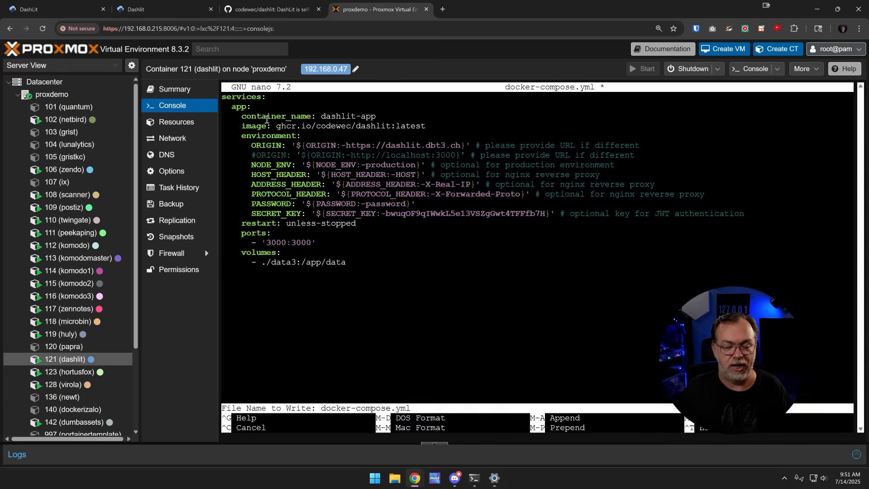
{"action": "key", "text": "Enter"}
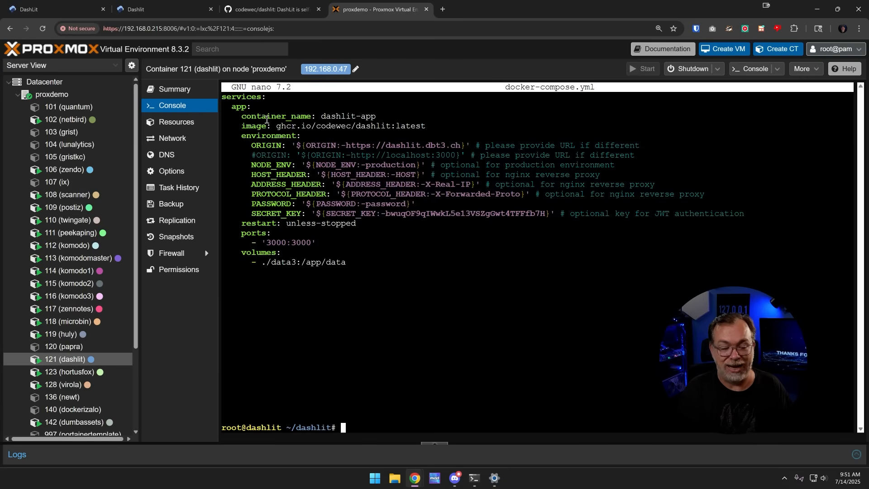
- Relaunch dashlit-app with docker compose up -d and view the empty DashLit dashboard
{"action": "type", "text": "docker compose up -d"}
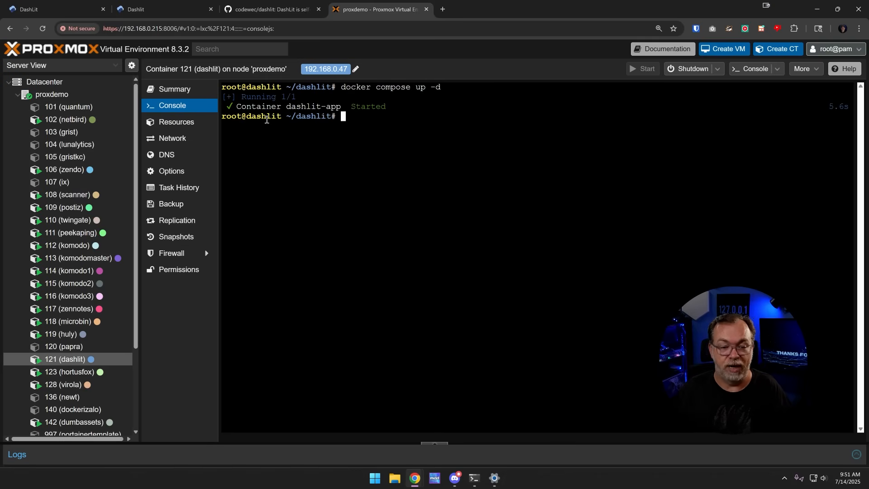
{"action": "left_click", "coordinate": [161, 9]}
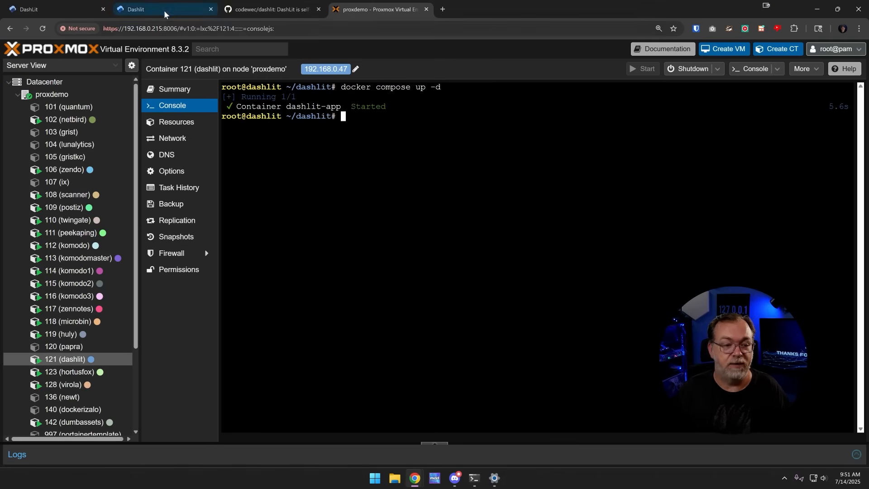
{"action": "left_click", "coordinate": [163, 9]}
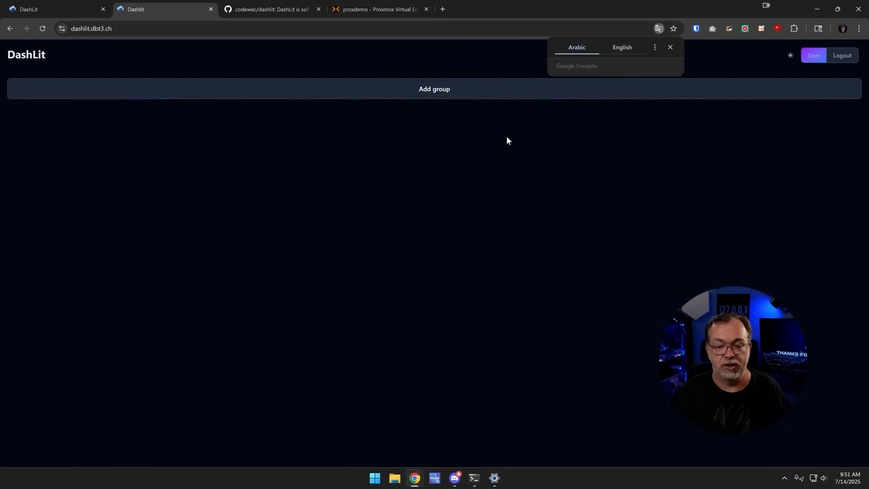